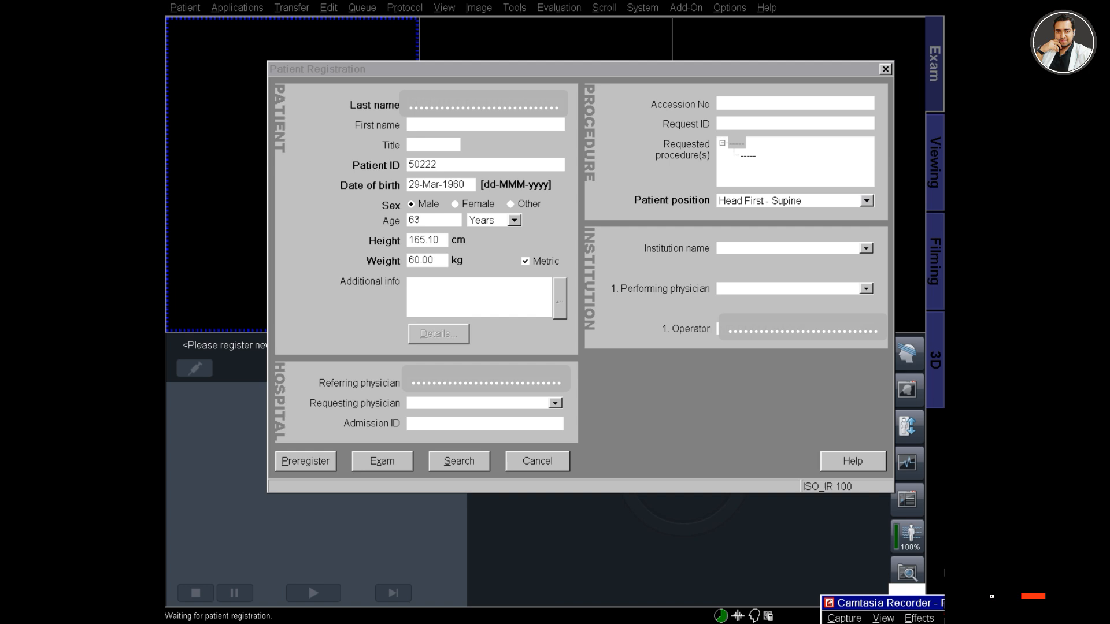
Step: Proceed from Patient Registration and confirm the patient to reach the c-spine exam workspace
{"action": "left_click", "coordinate": [382, 461]}
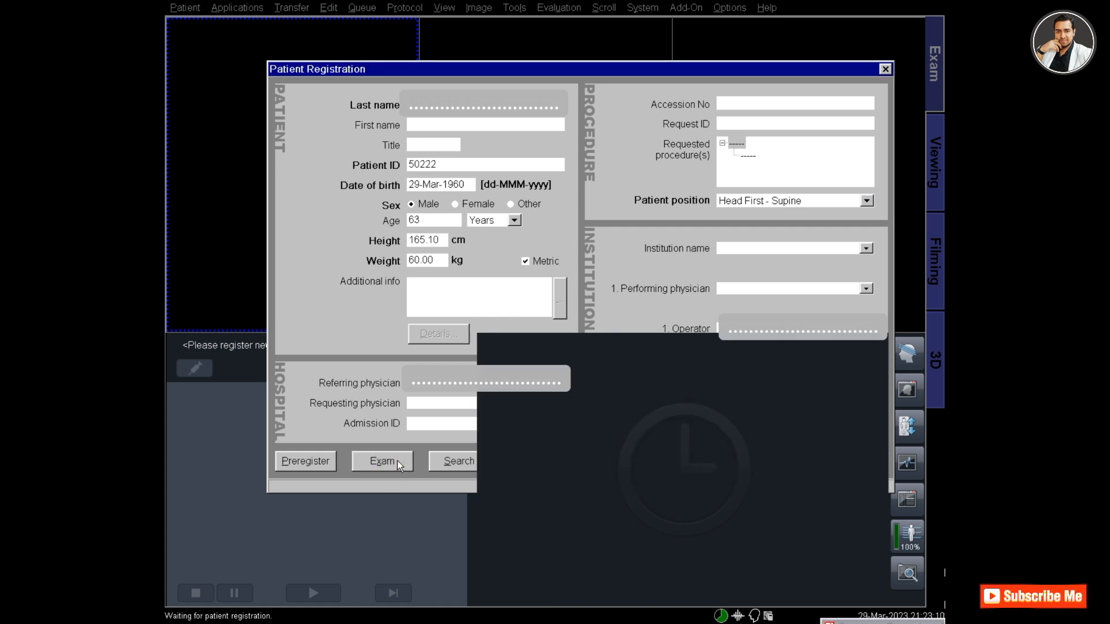
{"action": "left_click", "coordinate": [381, 461]}
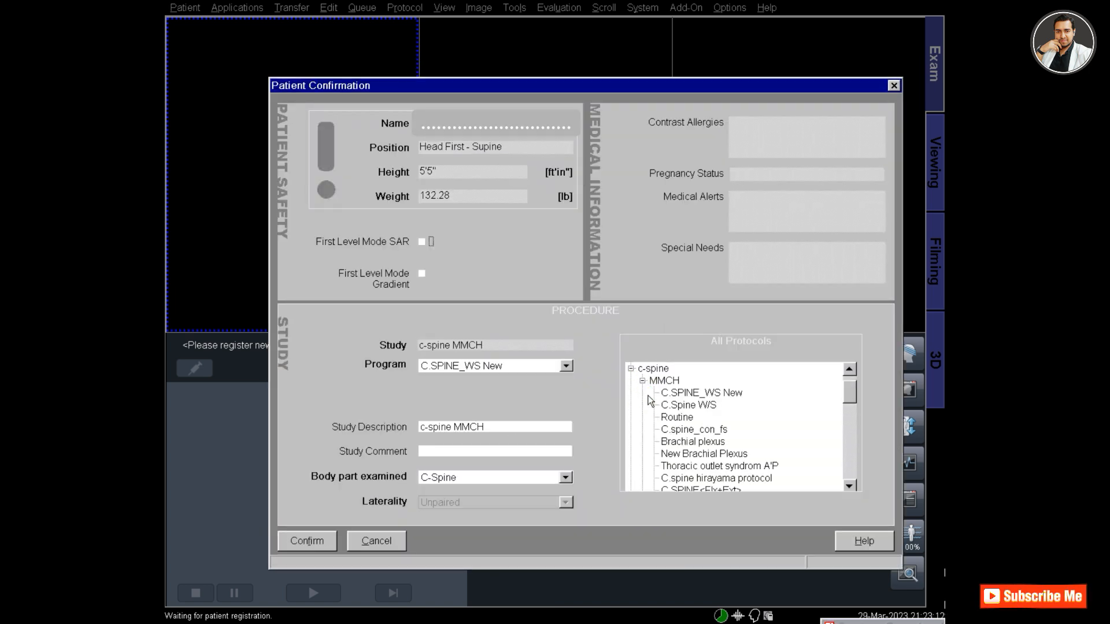
{"action": "left_click", "coordinate": [306, 541]}
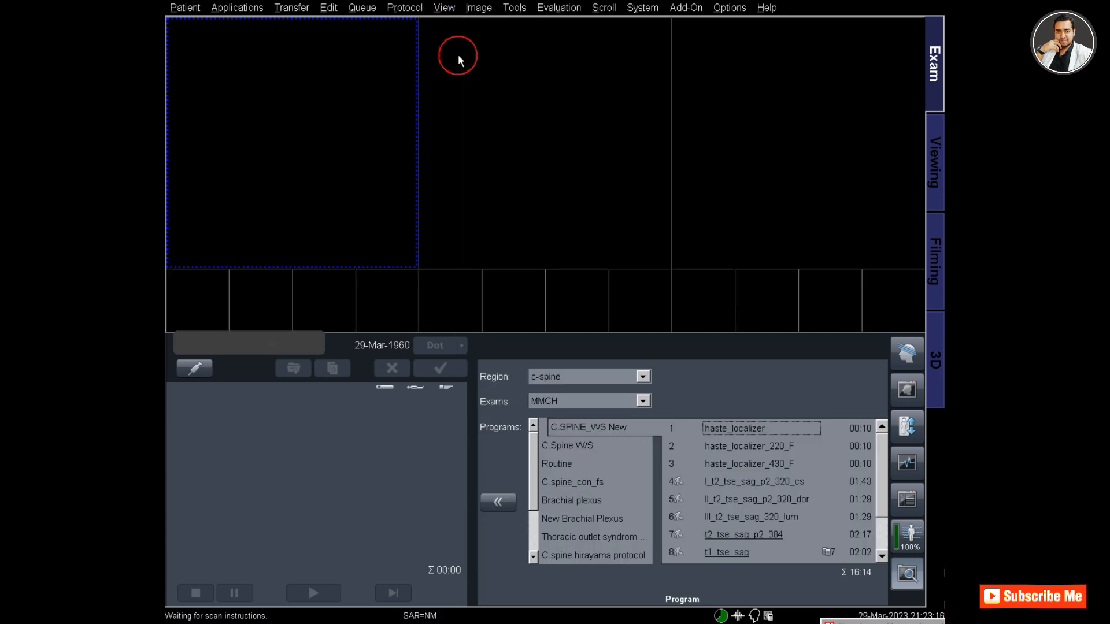
{"action": "mouse_move", "coordinate": [752, 430]}
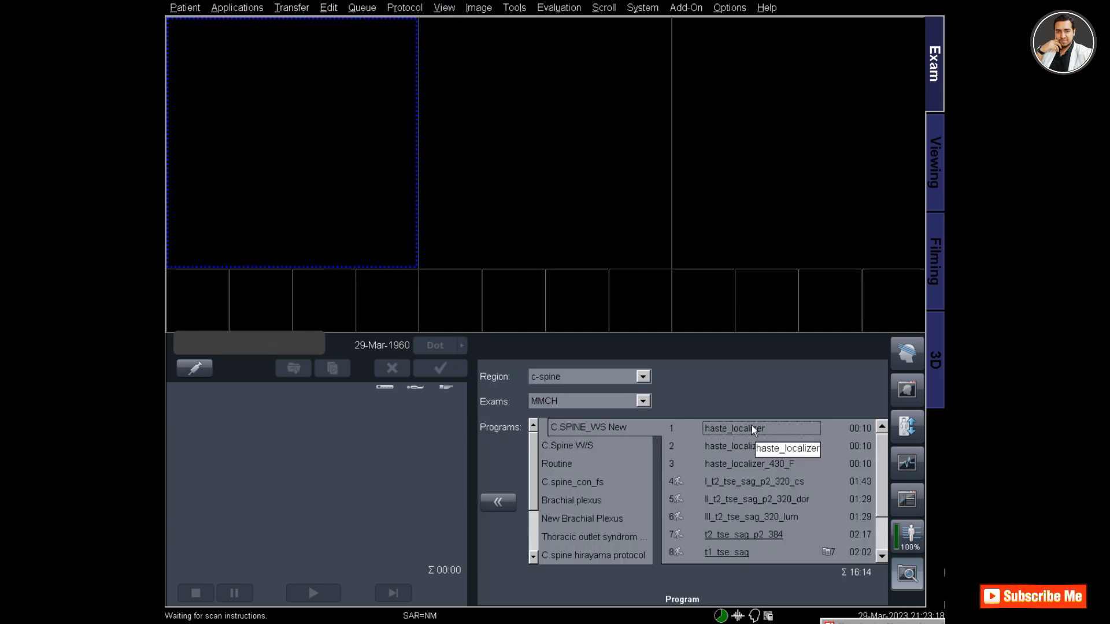
Step: Select program steps 1–6 and move them into the scan queue
{"action": "left_click", "coordinate": [733, 428]}
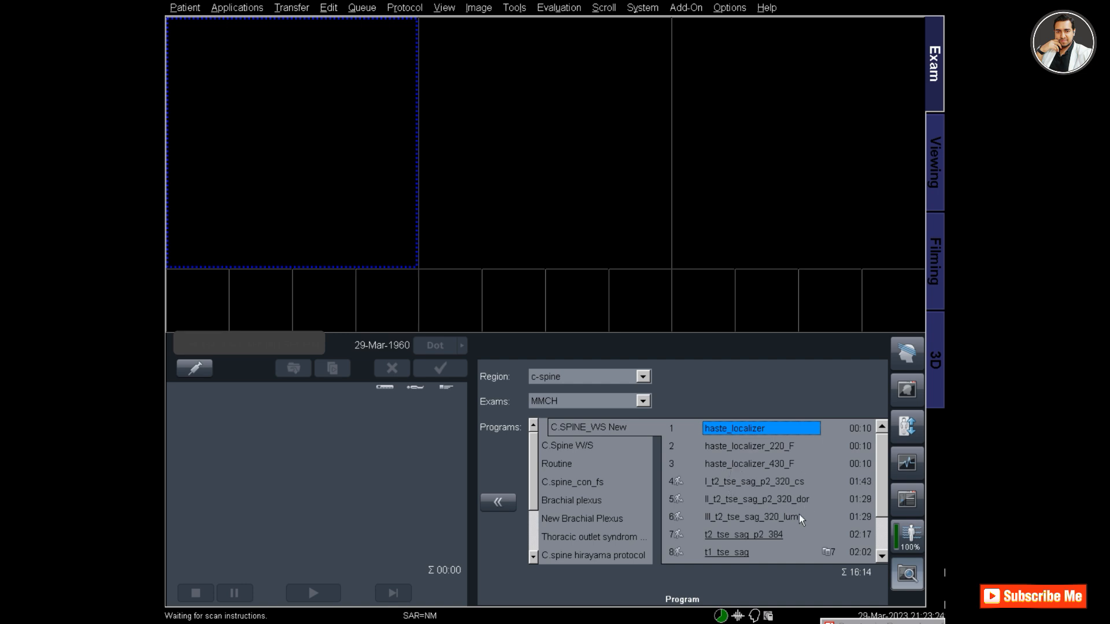
{"action": "mouse_move", "coordinate": [731, 535]}
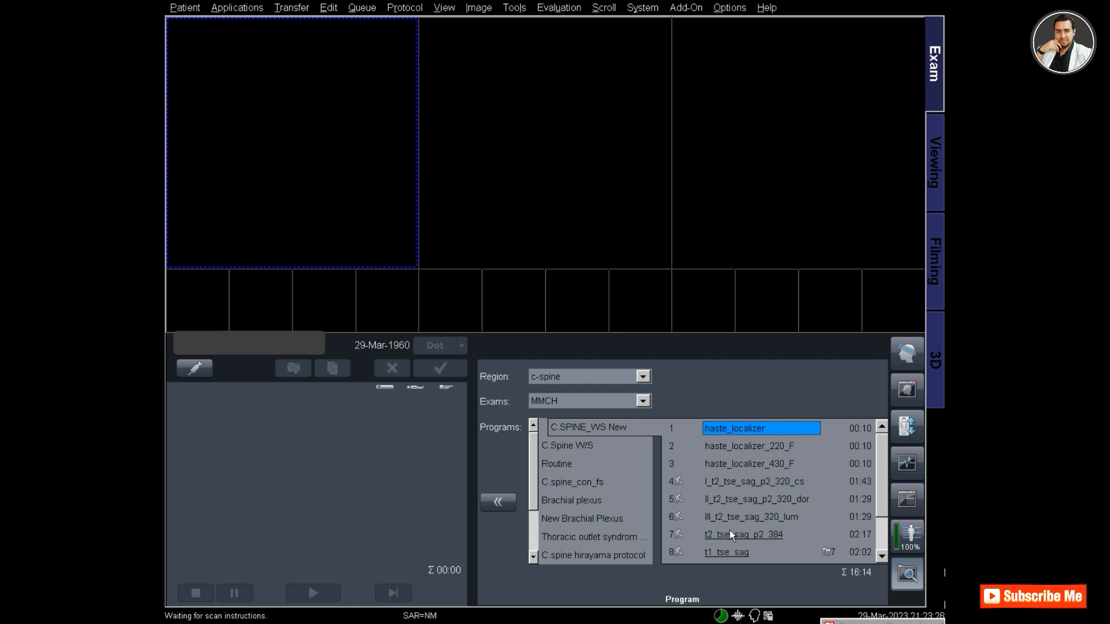
{"action": "left_click", "coordinate": [497, 502]}
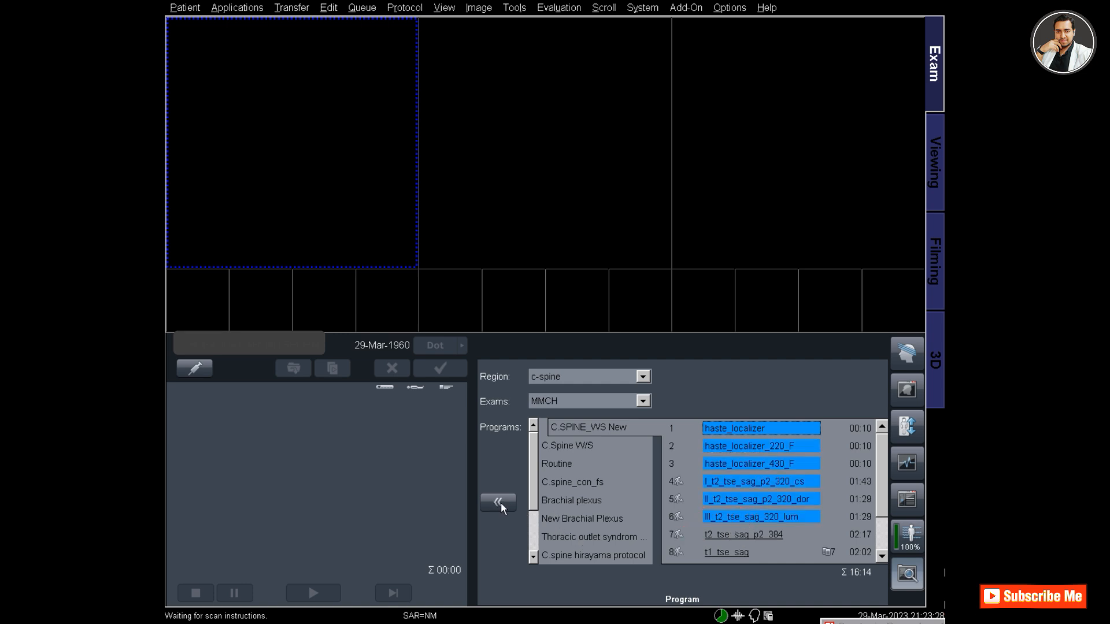
{"action": "left_click", "coordinate": [497, 502]}
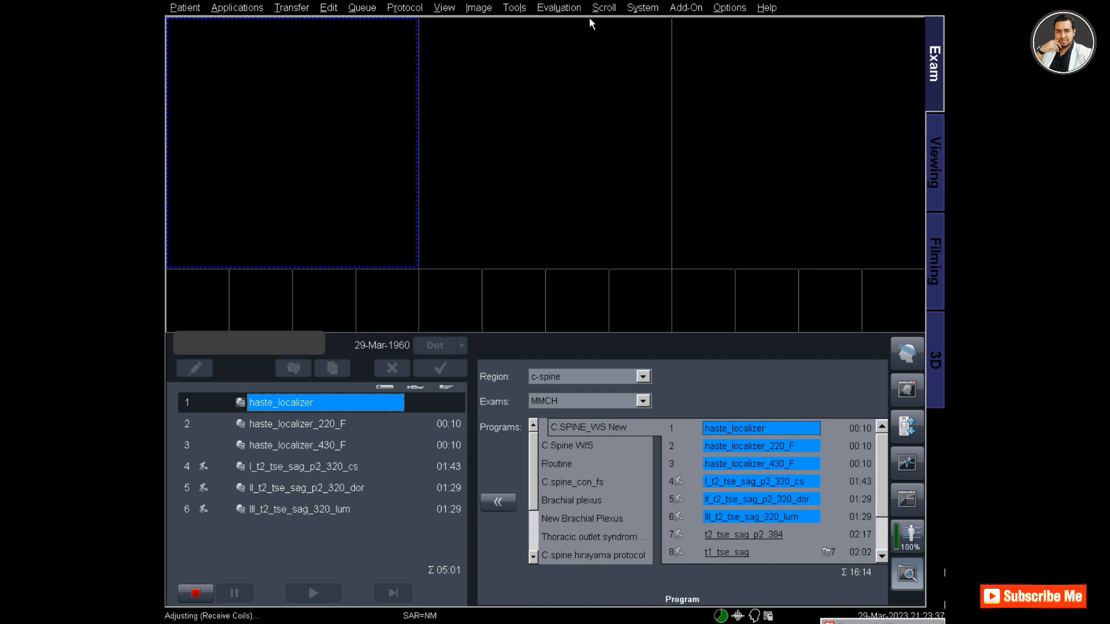
{"action": "mouse_move", "coordinate": [522, 356]}
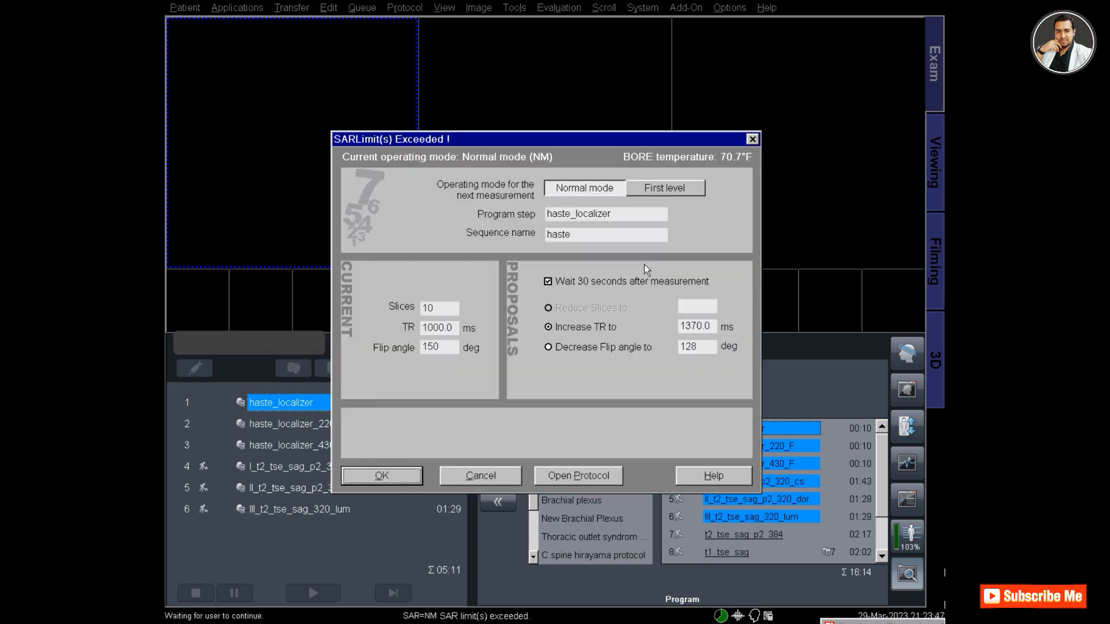
Step: Accept the SAR Limit Exceeded proposal so the haste_localizer starts scanning
{"action": "left_click", "coordinate": [380, 475]}
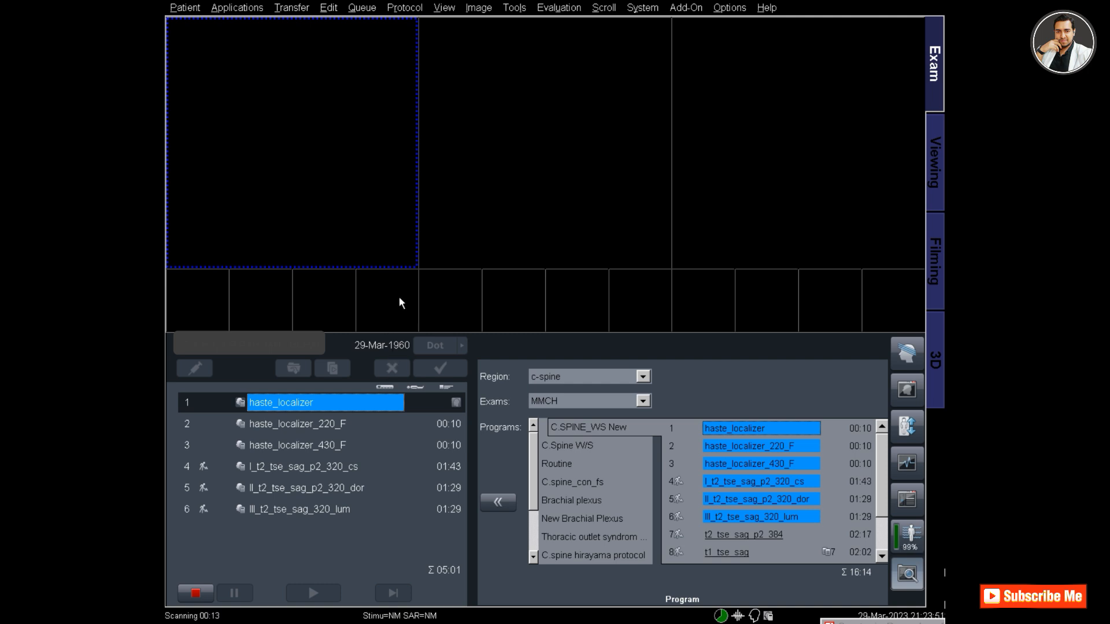
{"action": "mouse_move", "coordinate": [326, 410]}
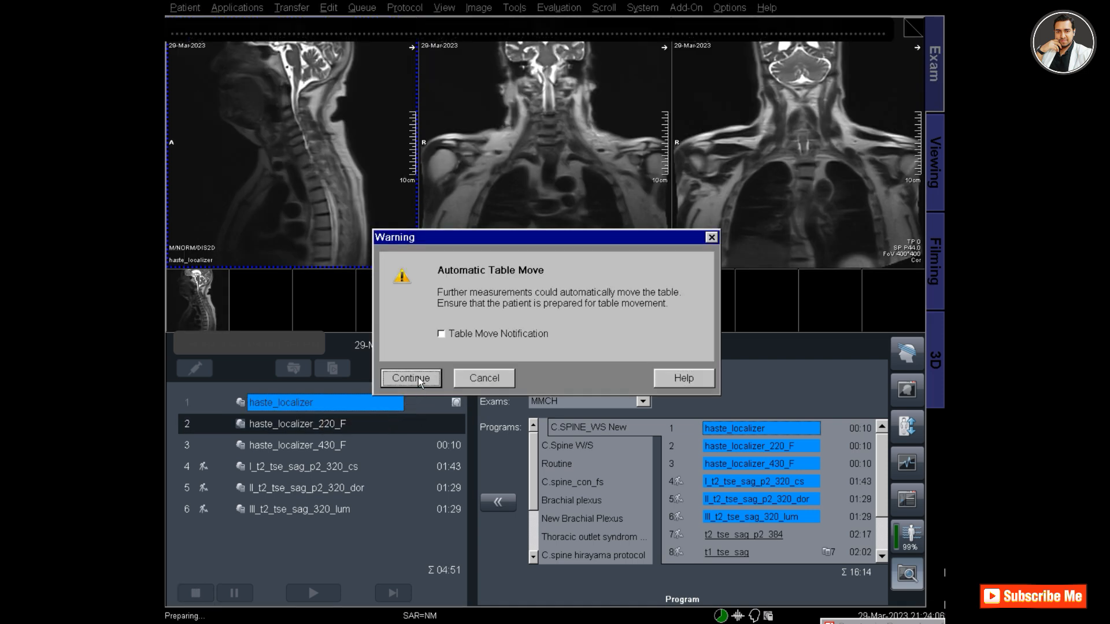
Step: Continue past the table-move warning and load the 220_F dorsal localizer into the middle pane
{"action": "left_click", "coordinate": [410, 378]}
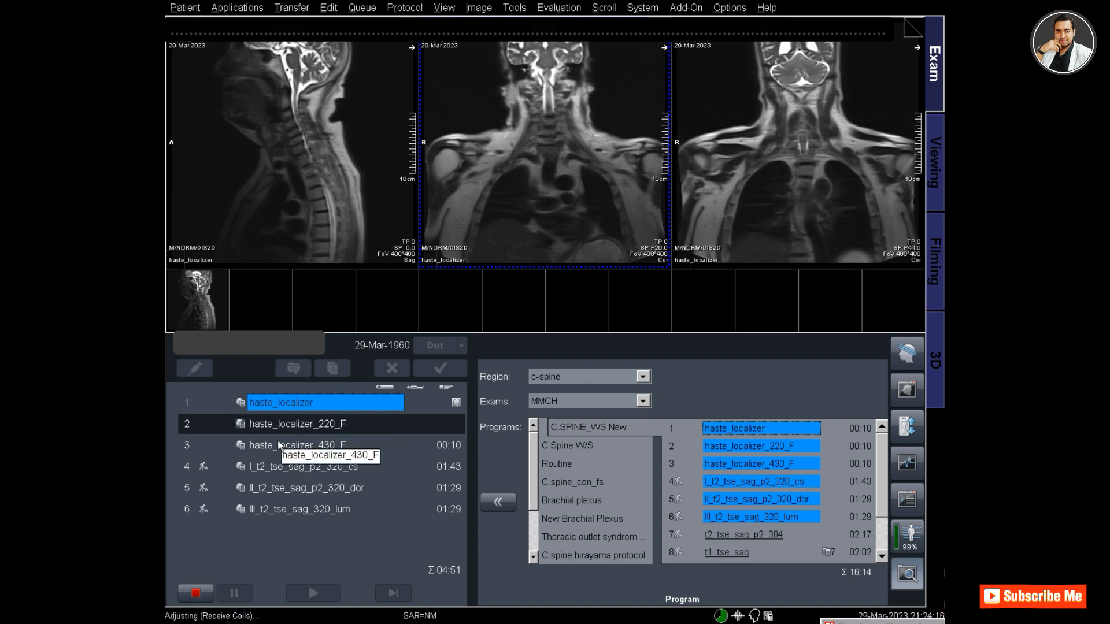
{"action": "mouse_move", "coordinate": [333, 424]}
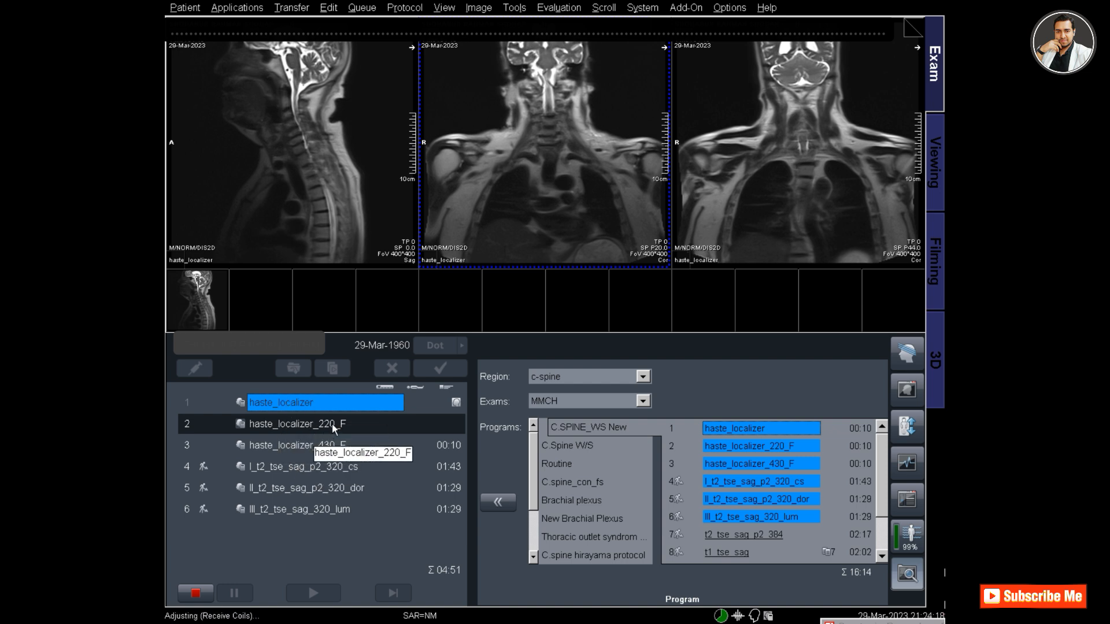
{"action": "mouse_move", "coordinate": [297, 430]}
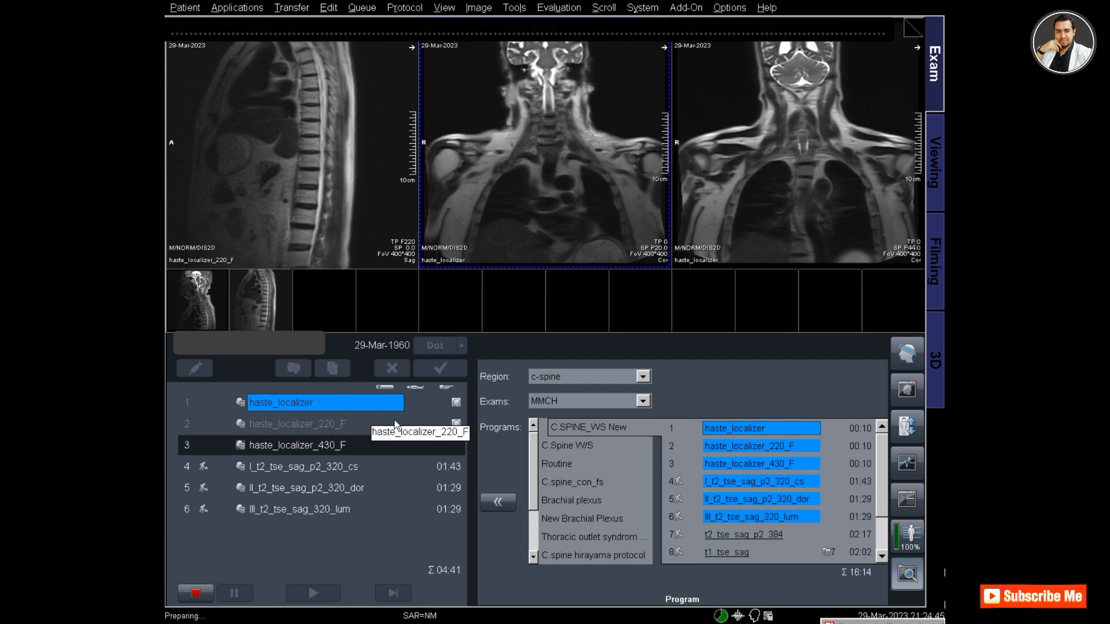
{"action": "mouse_move", "coordinate": [260, 314]}
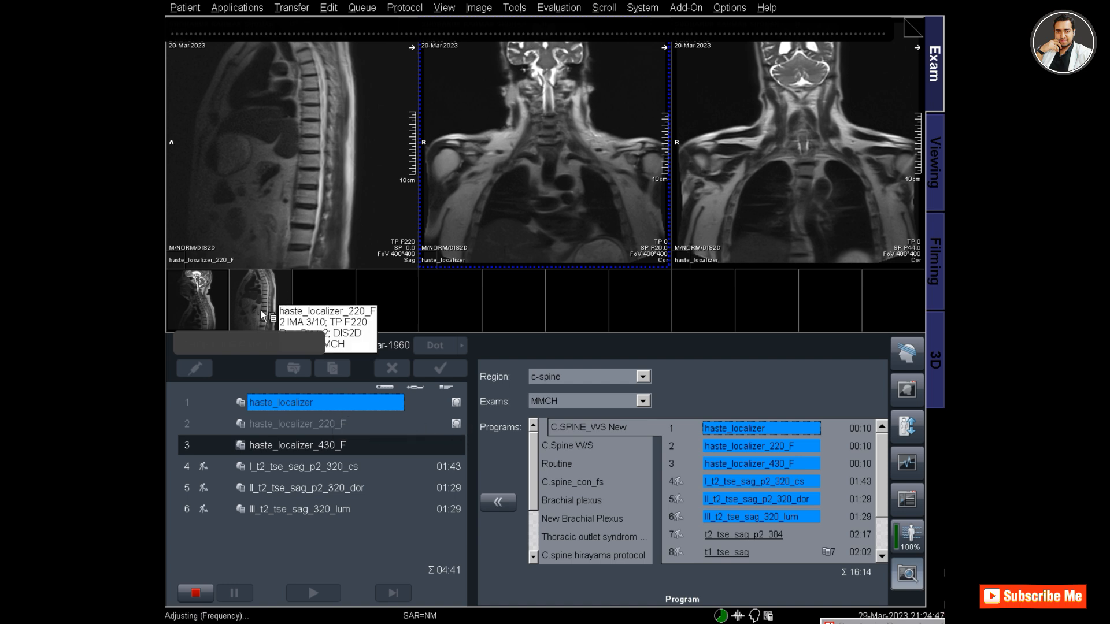
{"action": "left_click", "coordinate": [260, 301]}
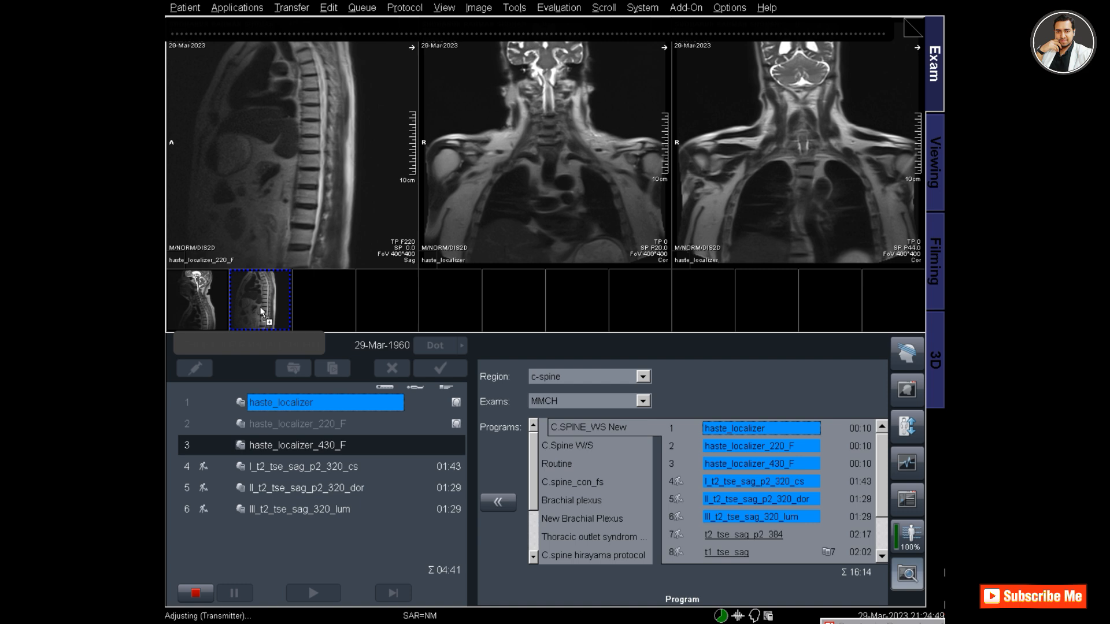
{"action": "left_click", "coordinate": [260, 301]}
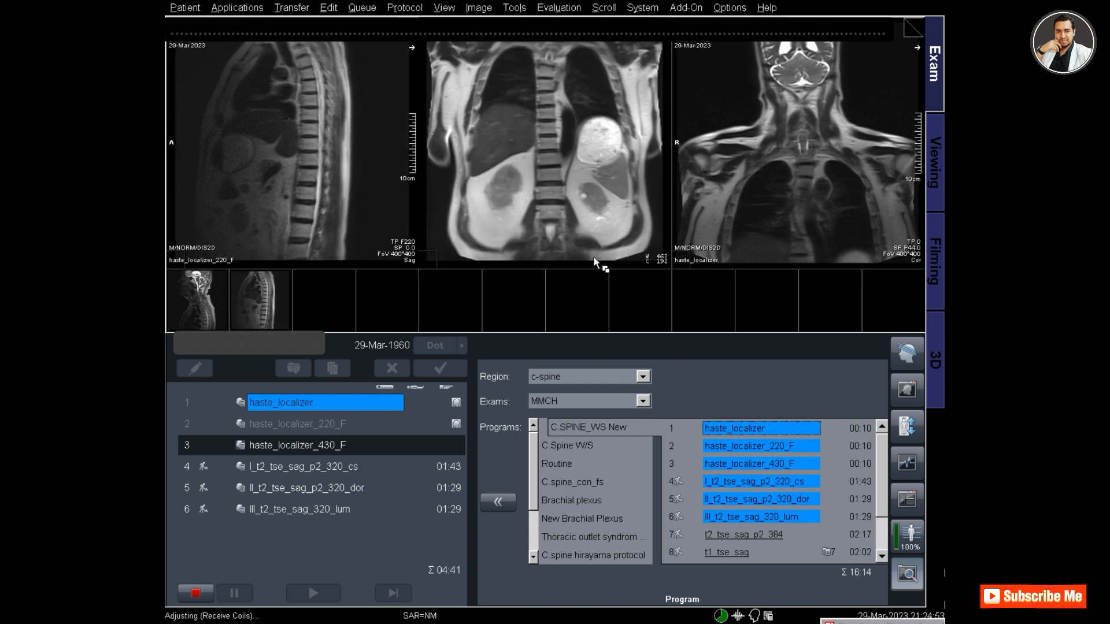
{"action": "left_click", "coordinate": [593, 234]}
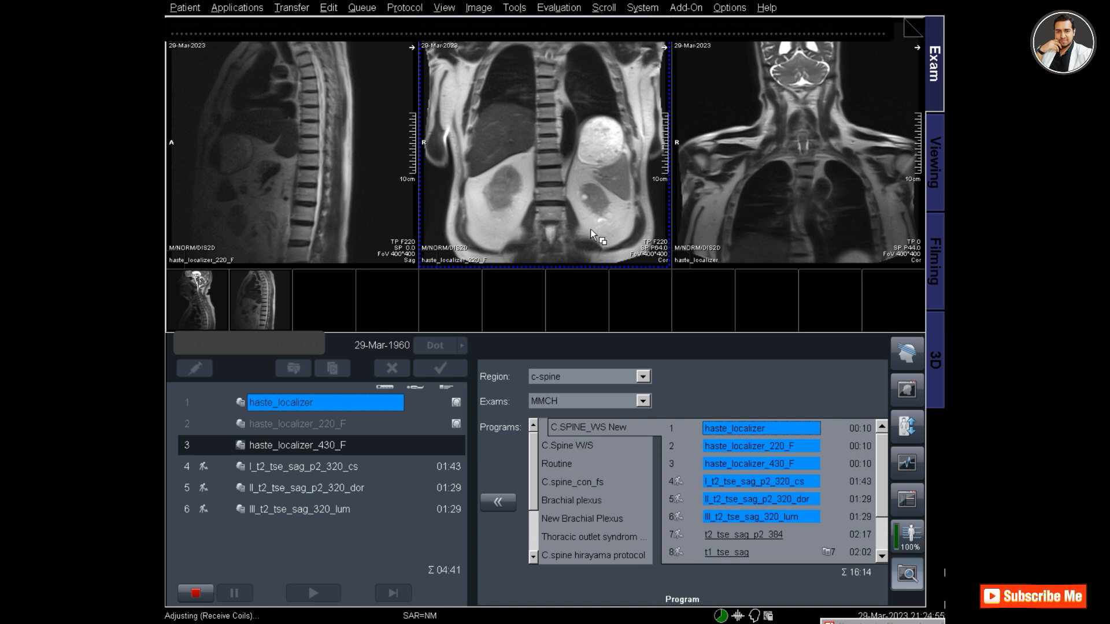
{"action": "mouse_move", "coordinate": [338, 454]}
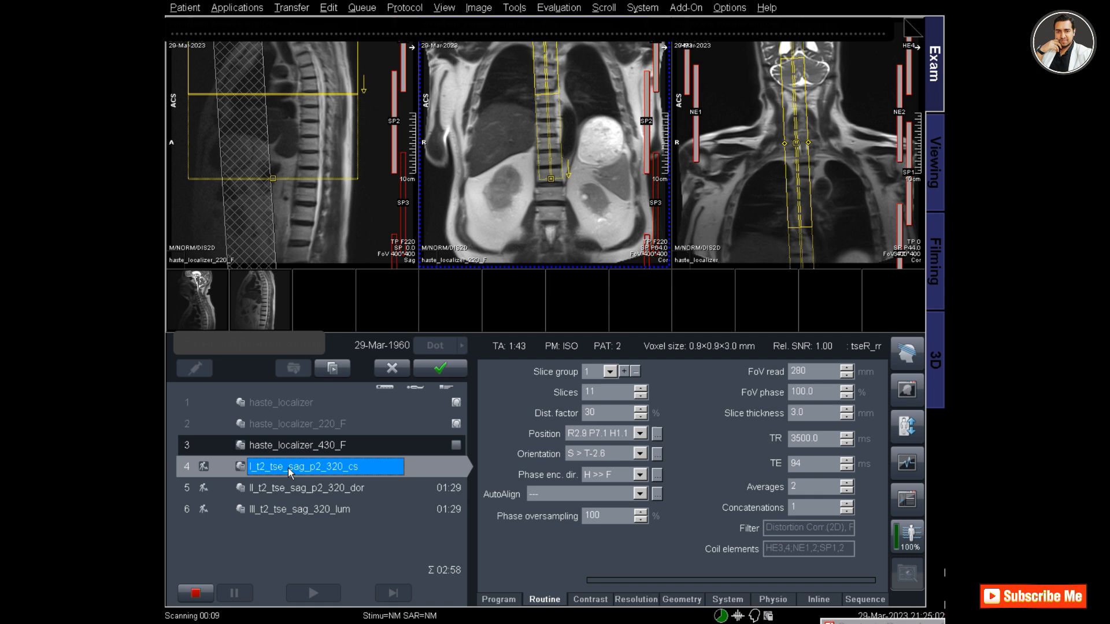
Step: Place the haste_localizer, 220_F and 430_F sagittal images in the left, middle and right panes
{"action": "left_click", "coordinate": [298, 509]}
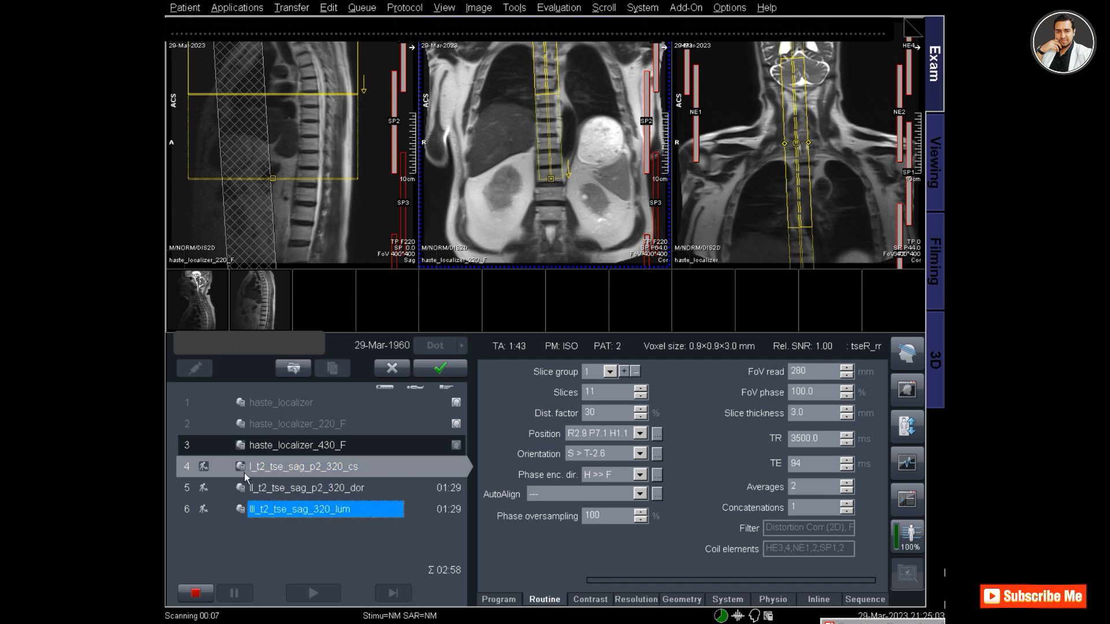
{"action": "left_click", "coordinate": [391, 368]}
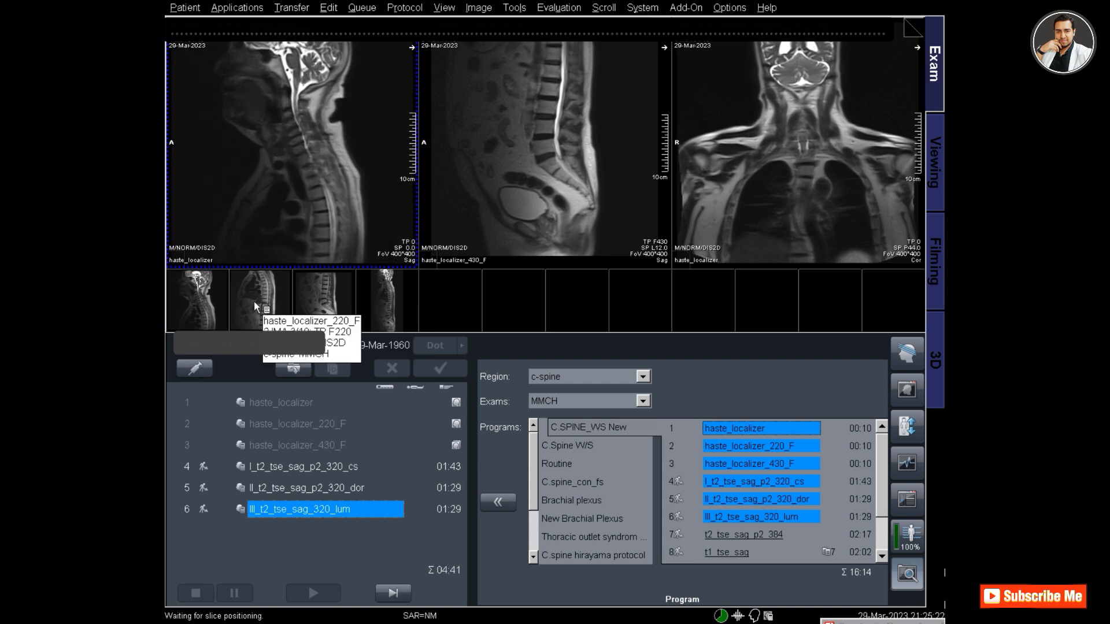
{"action": "mouse_move", "coordinate": [323, 301]}
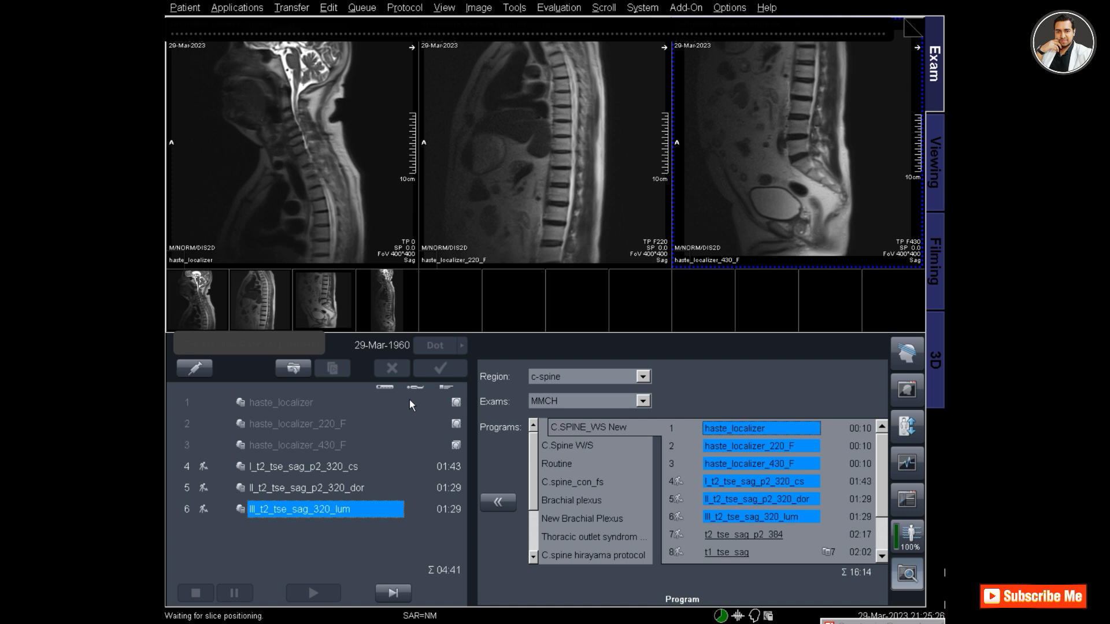
{"action": "mouse_move", "coordinate": [269, 477]}
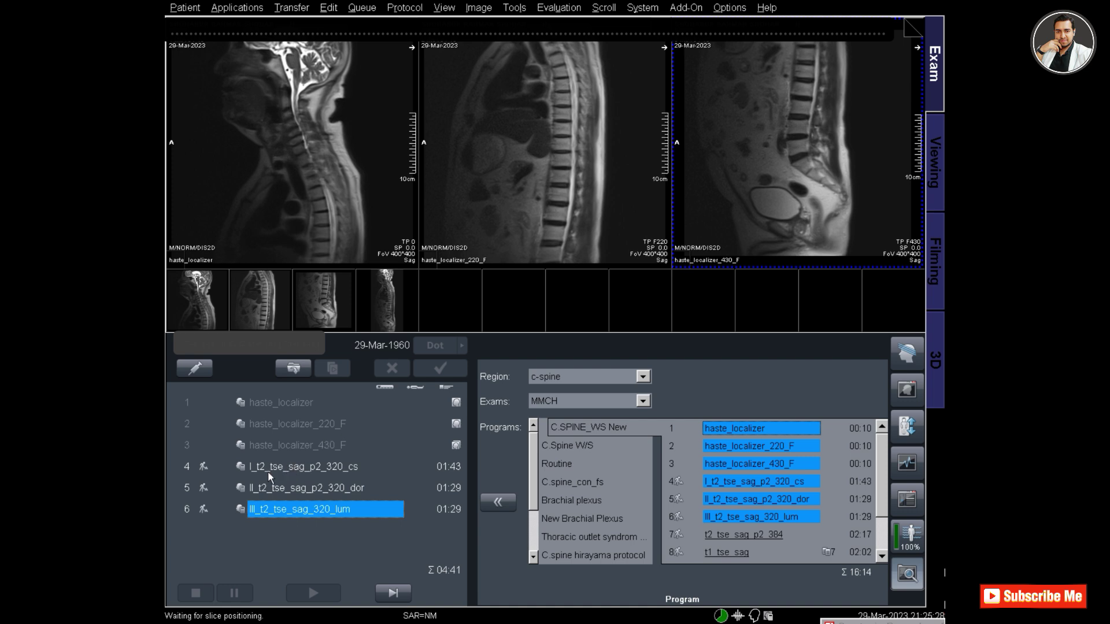
Step: Open I_t2_tse_sag_p2_320_cs, set slice thickness 3.5 mm and position slices on the neck
{"action": "left_click", "coordinate": [301, 465]}
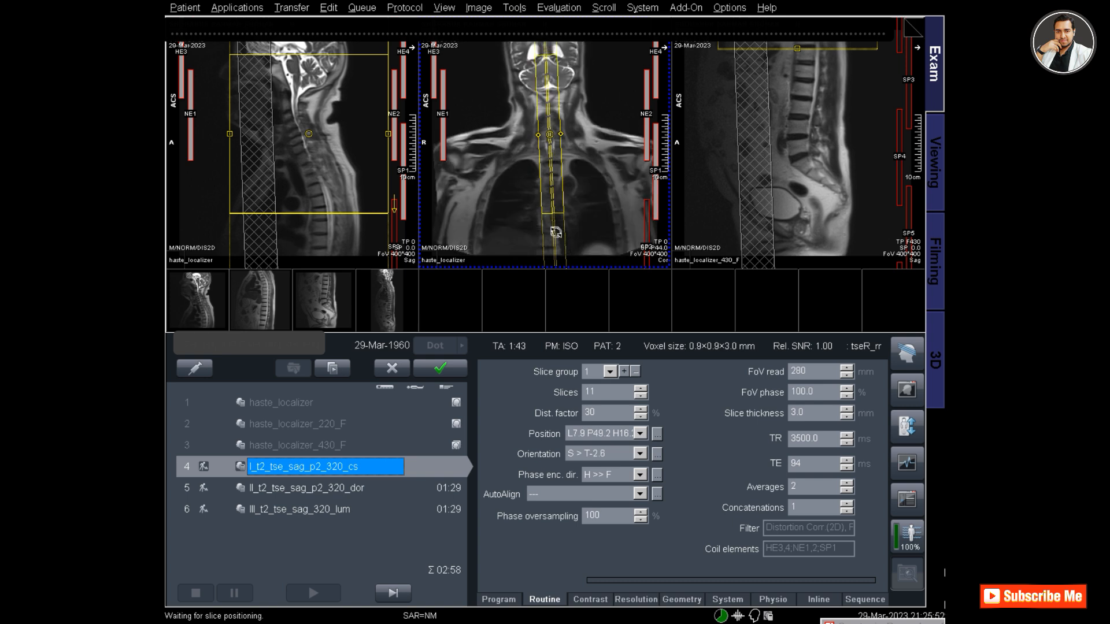
{"action": "left_click", "coordinate": [847, 408]}
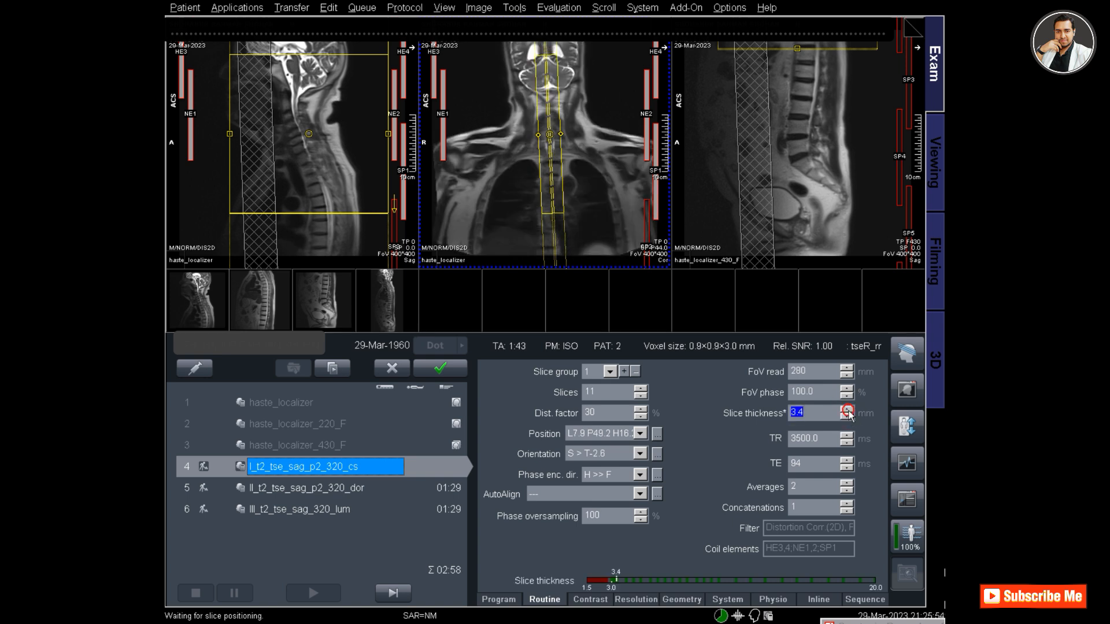
{"action": "left_click", "coordinate": [847, 409]}
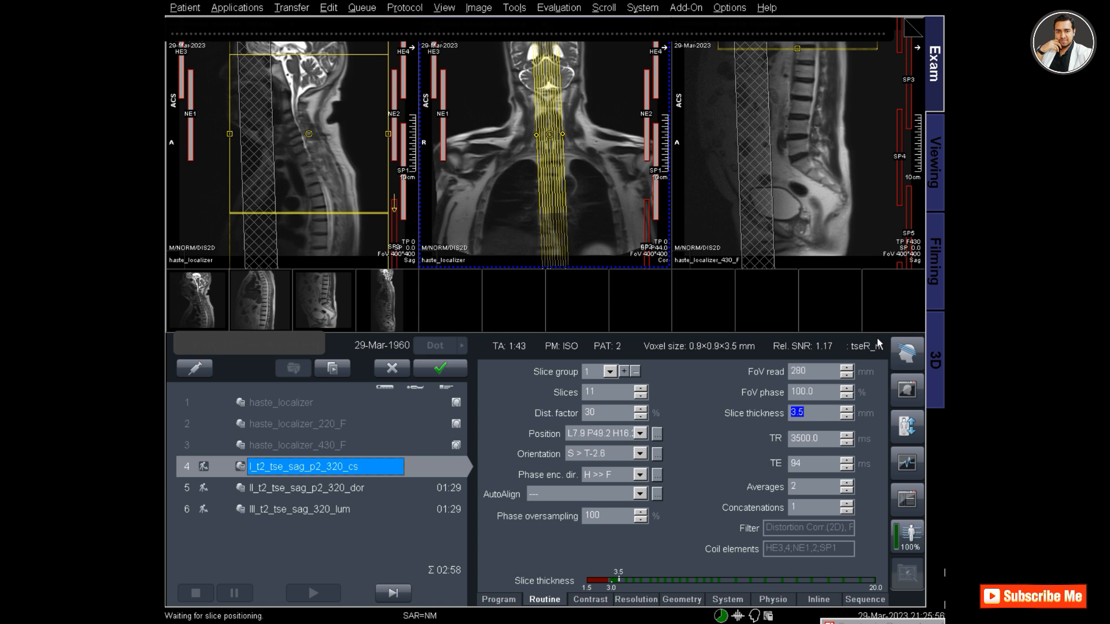
{"action": "left_click", "coordinate": [818, 335]}
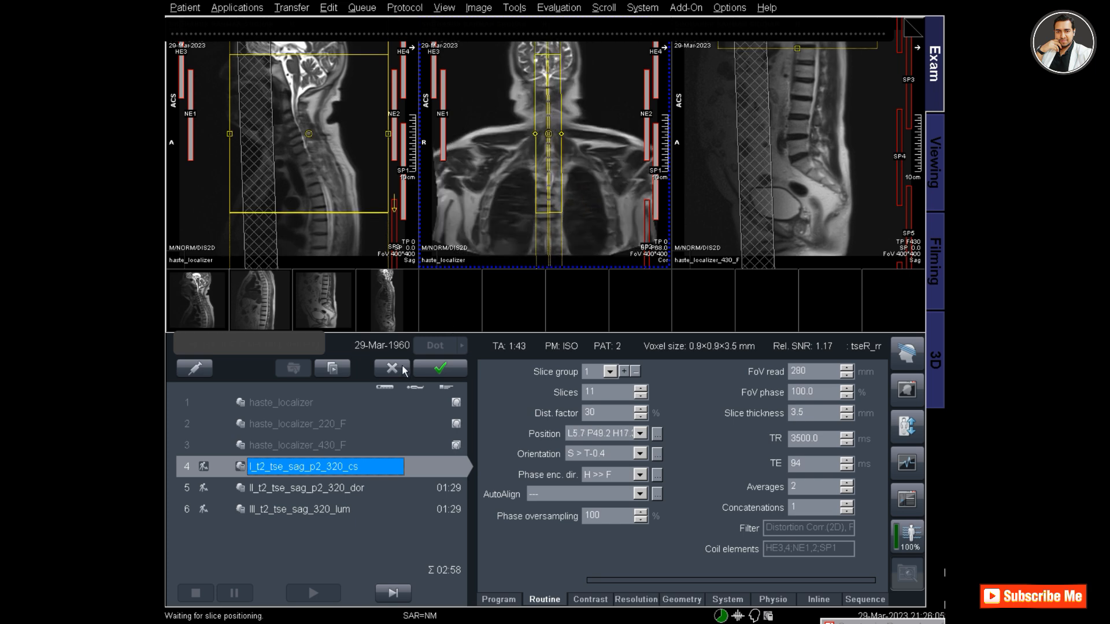
Step: Apply the cervical step to run it and open the next T2 sagittal step for planning
{"action": "left_click", "coordinate": [439, 368]}
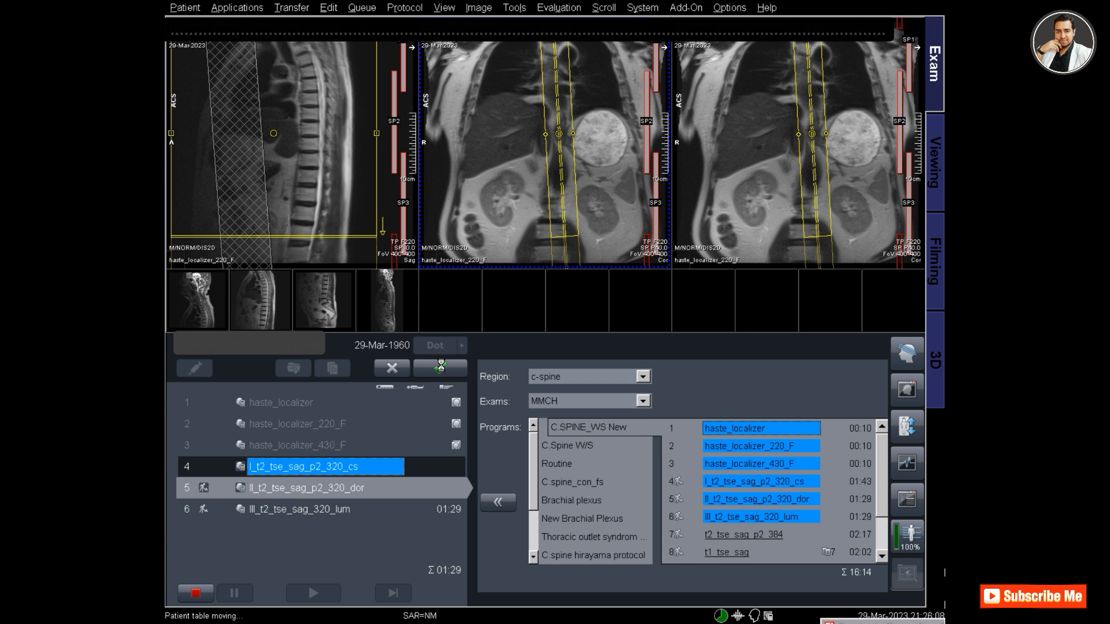
{"action": "left_click", "coordinate": [439, 367]}
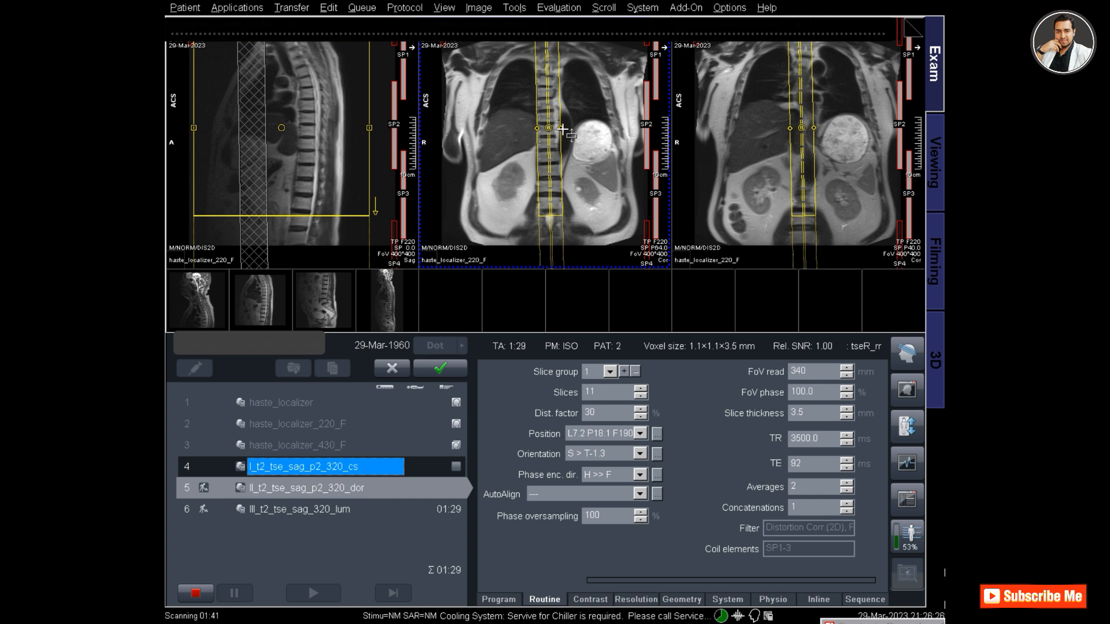
{"action": "mouse_move", "coordinate": [598, 177]}
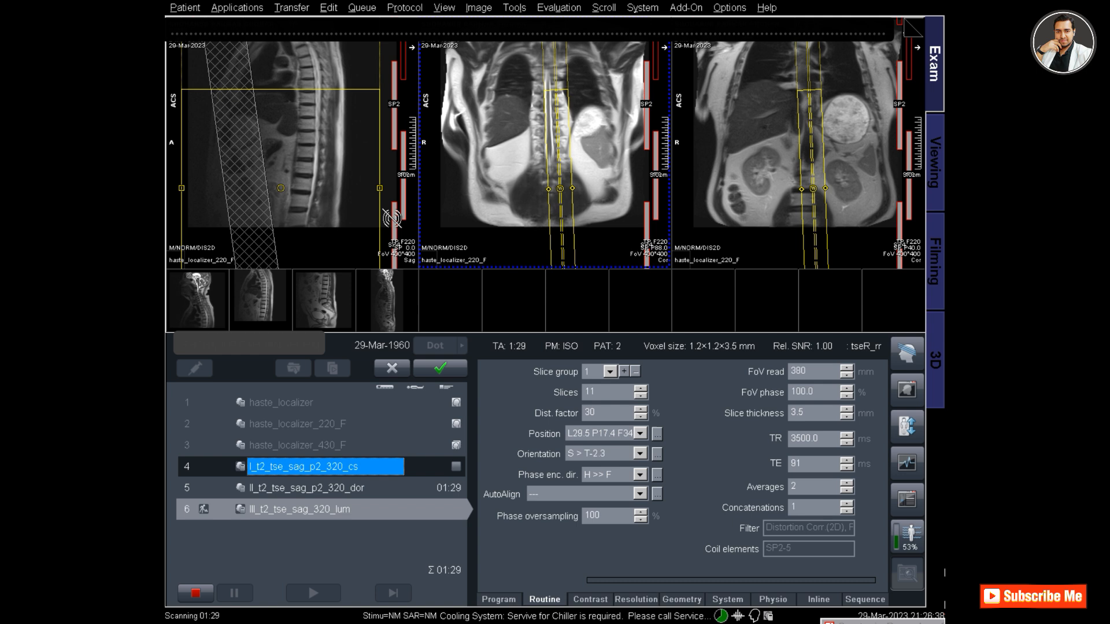
{"action": "mouse_move", "coordinate": [347, 288]}
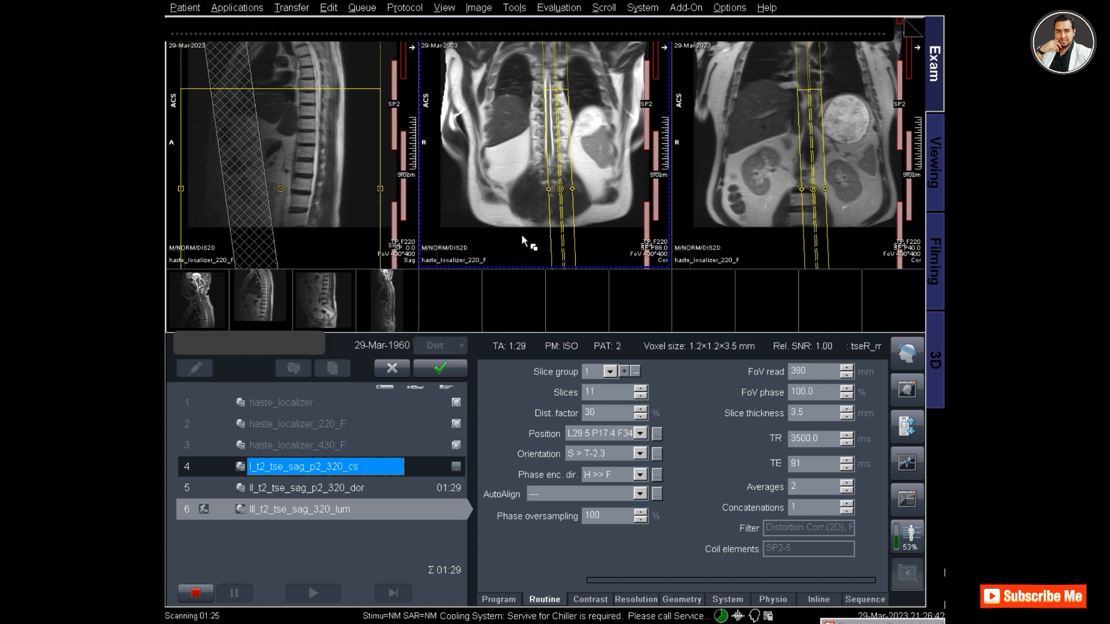
{"action": "mouse_move", "coordinate": [323, 301]}
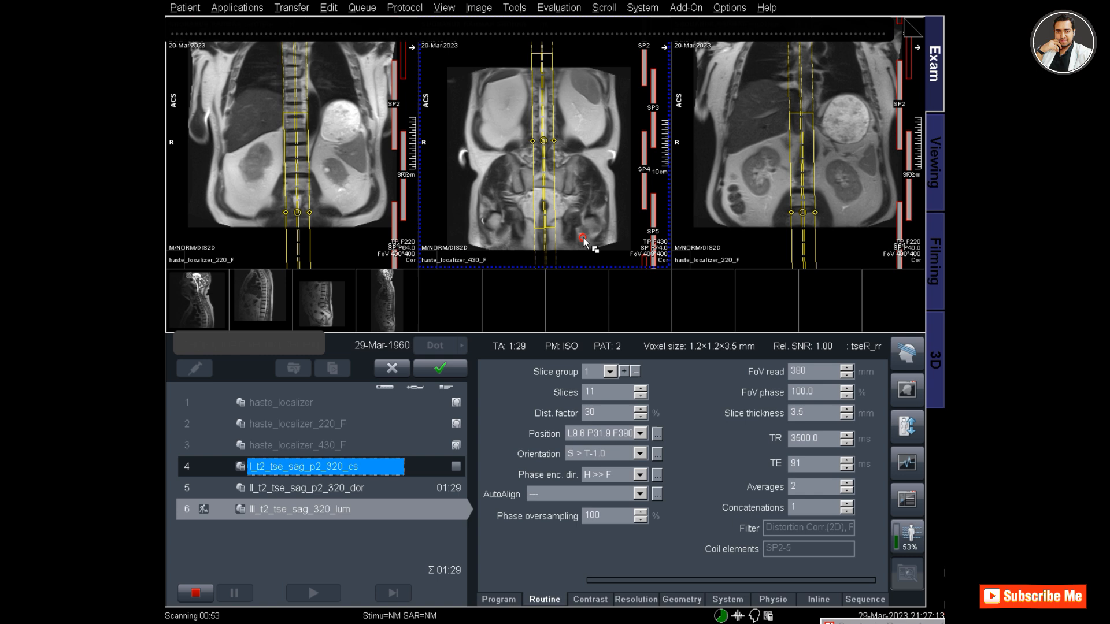
Step: Adjust the lumbar slice group on the 430 coronal localizer and apply the step
{"action": "left_click", "coordinate": [439, 367]}
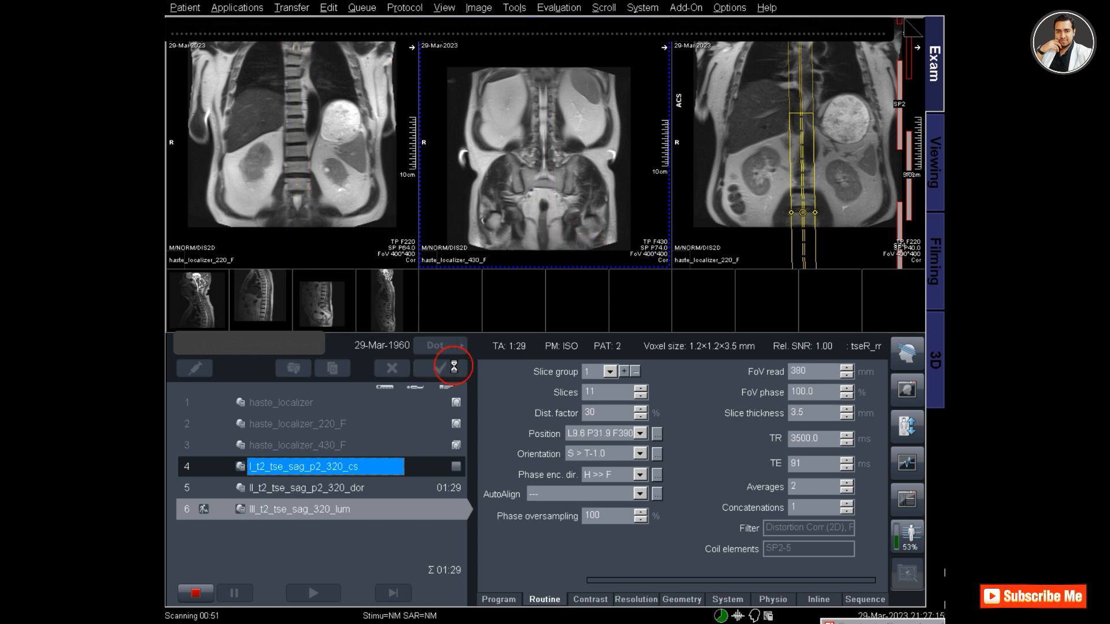
{"action": "left_click", "coordinate": [453, 368]}
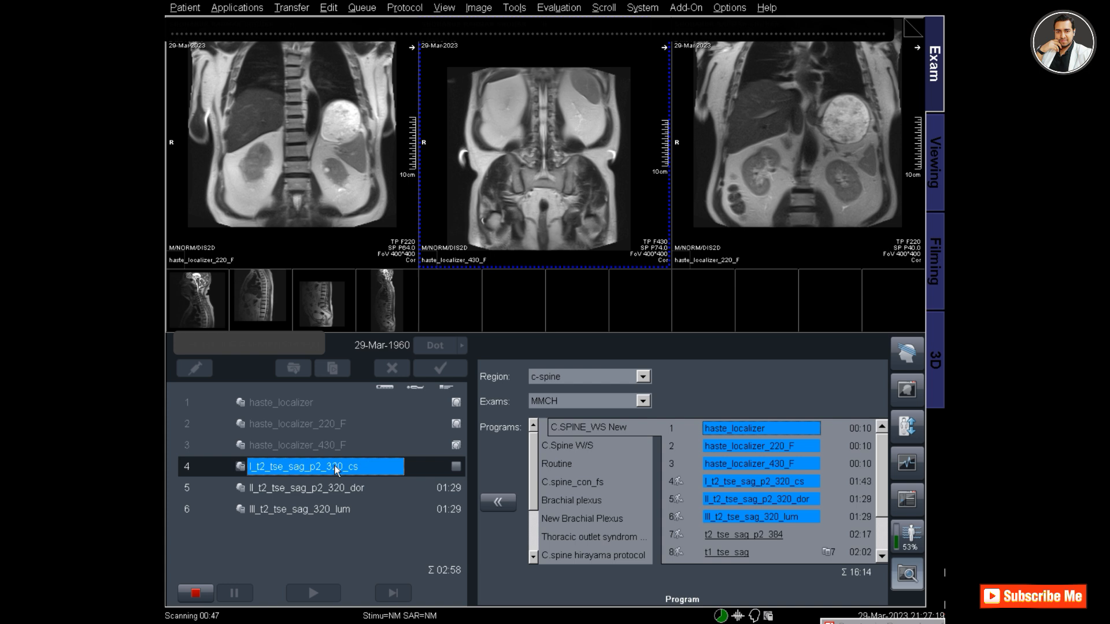
{"action": "left_click", "coordinate": [325, 508]}
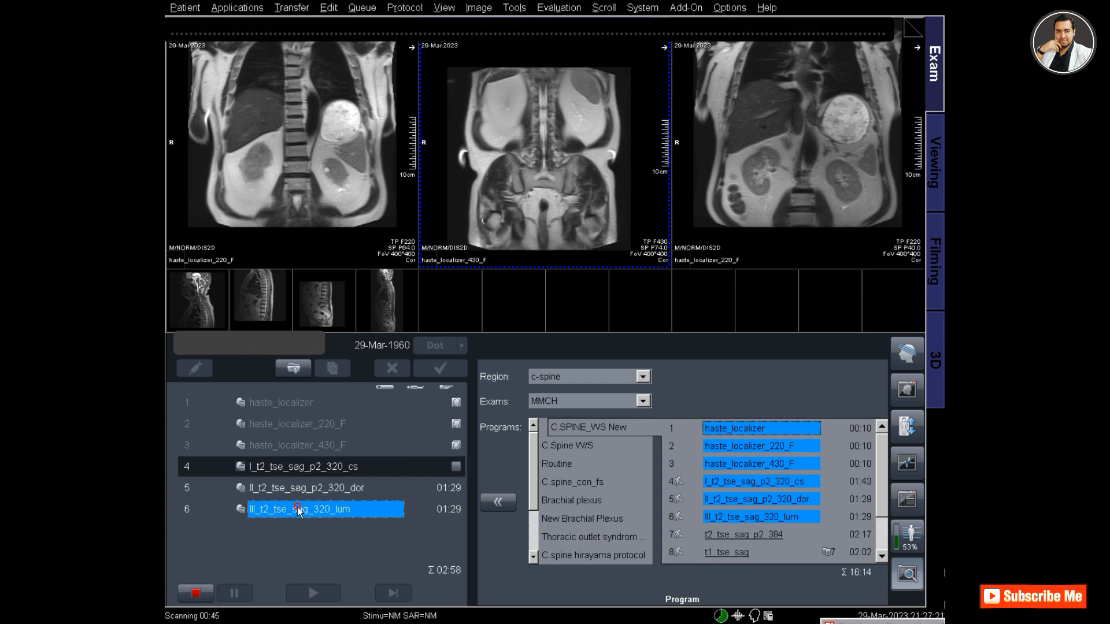
{"action": "mouse_move", "coordinate": [347, 449]}
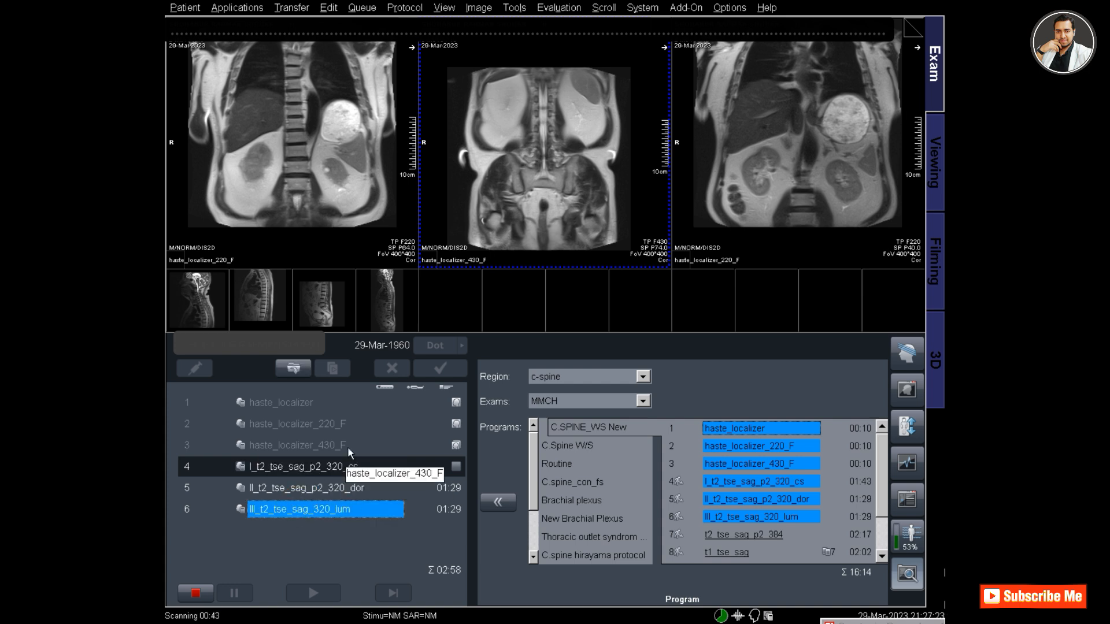
{"action": "mouse_move", "coordinate": [358, 436]}
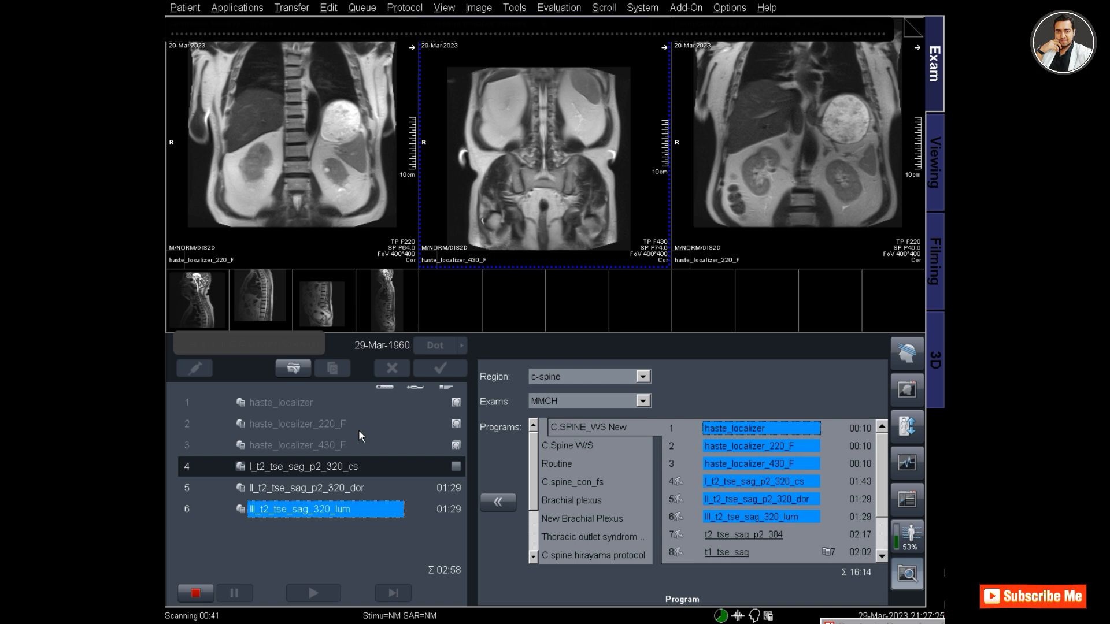
{"action": "left_click", "coordinate": [301, 466]}
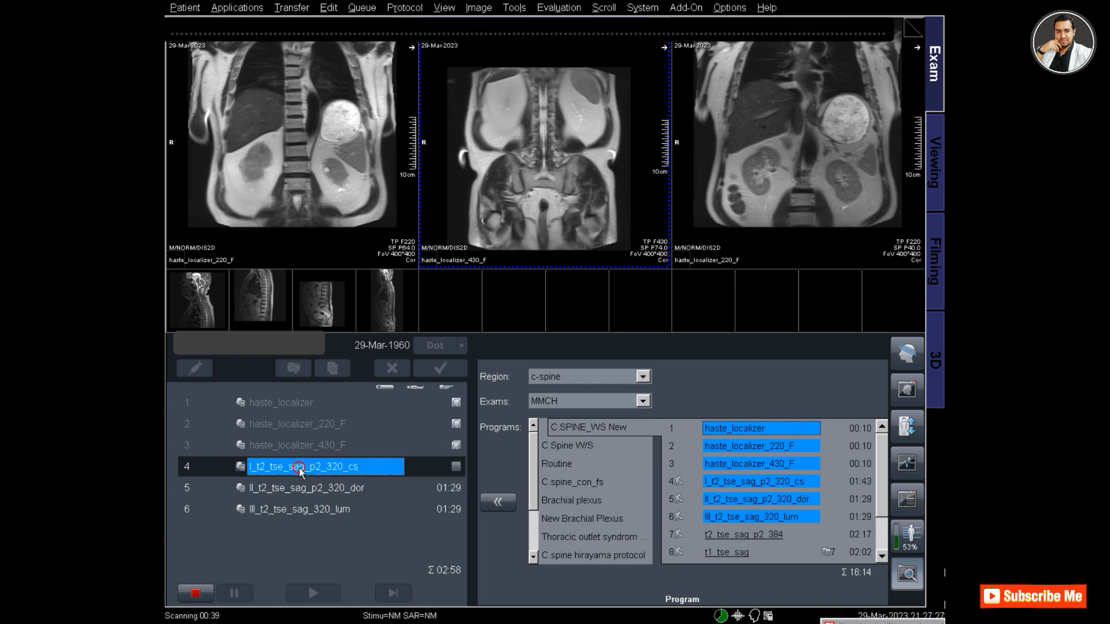
{"action": "double_click", "coordinate": [302, 465]}
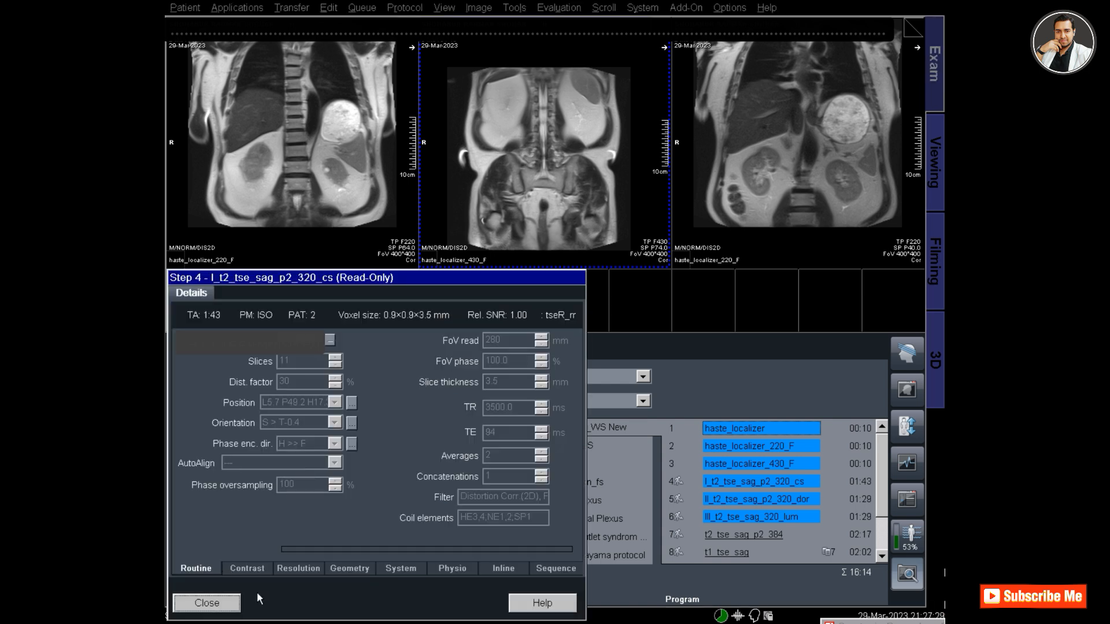
{"action": "mouse_move", "coordinate": [521, 572]}
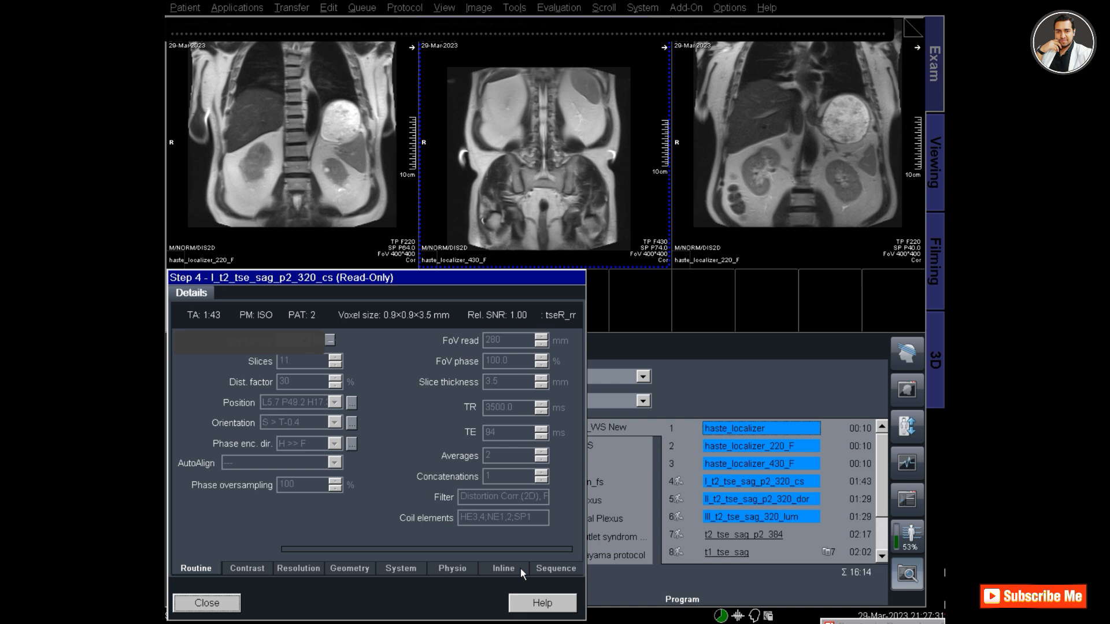
{"action": "left_click", "coordinate": [503, 568]}
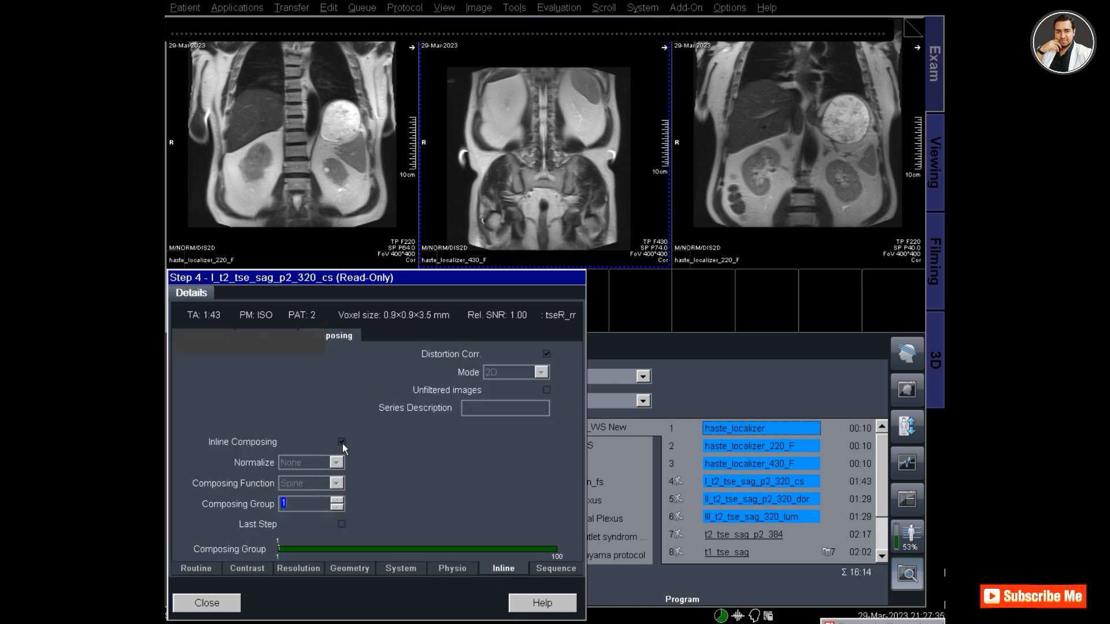
{"action": "left_click", "coordinate": [206, 602]}
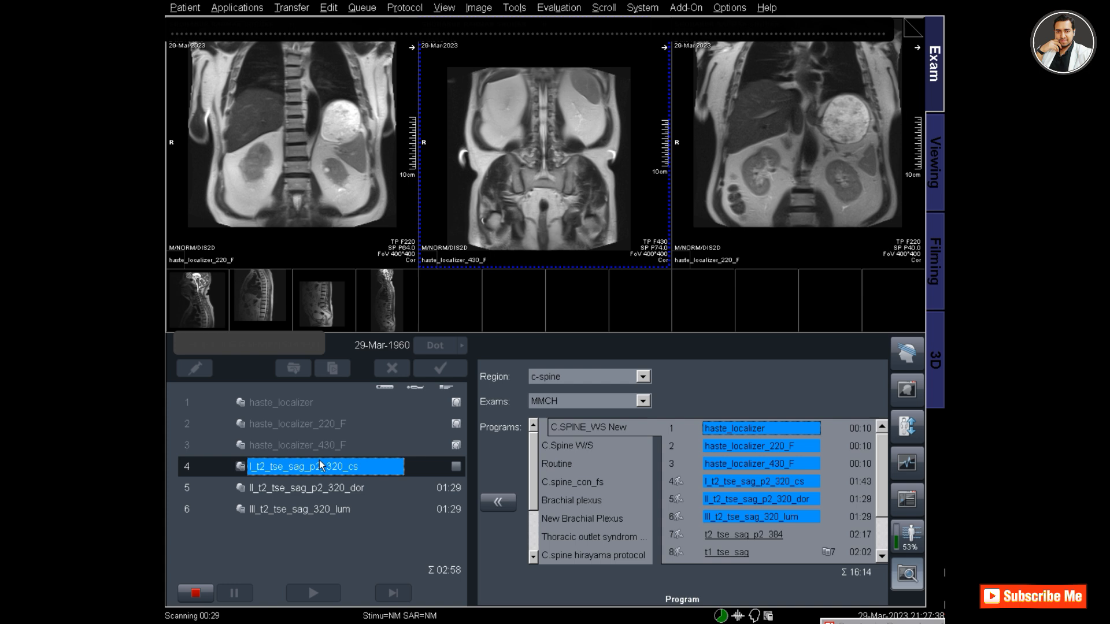
{"action": "left_click", "coordinate": [306, 487]}
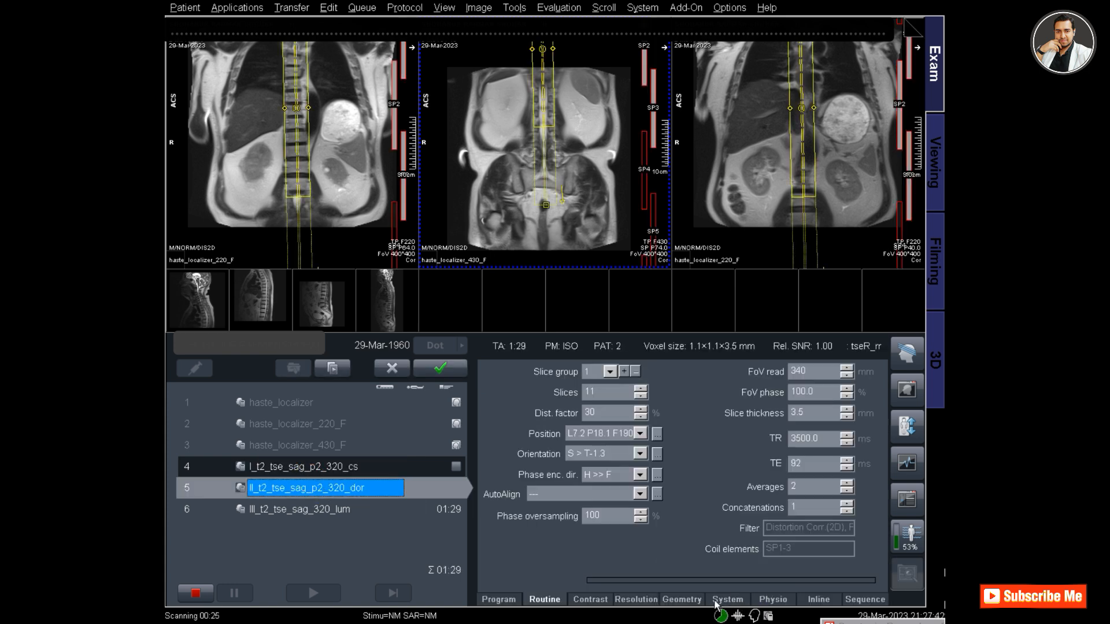
Step: Enable Inline Composing, Function Spine, Group 1 for dorsal step 5
{"action": "left_click", "coordinate": [817, 600]}
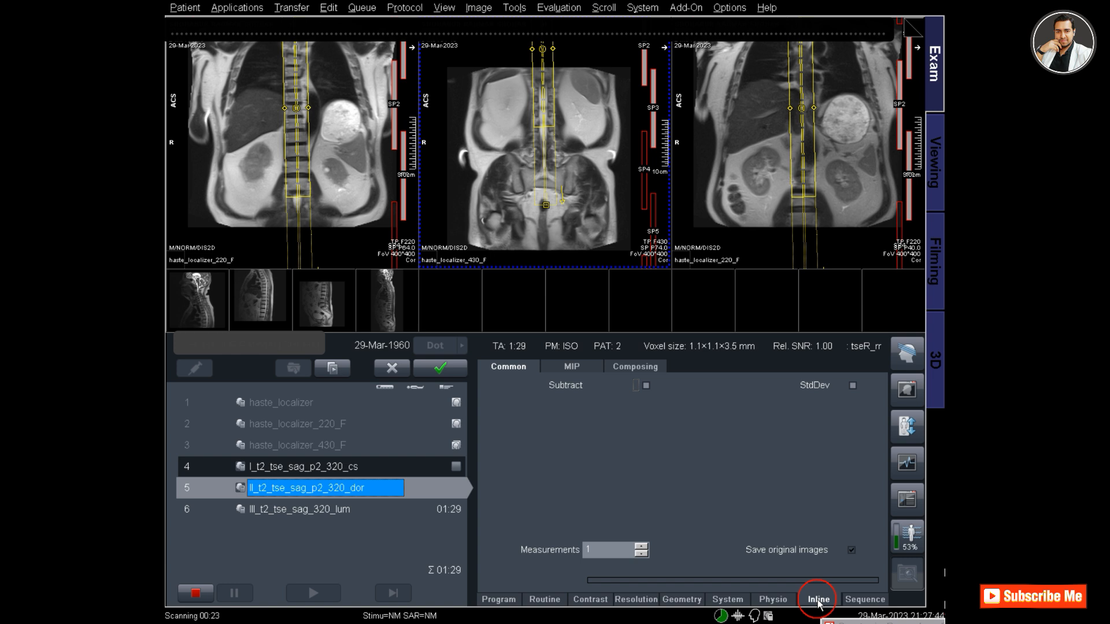
{"action": "left_click", "coordinate": [634, 366]}
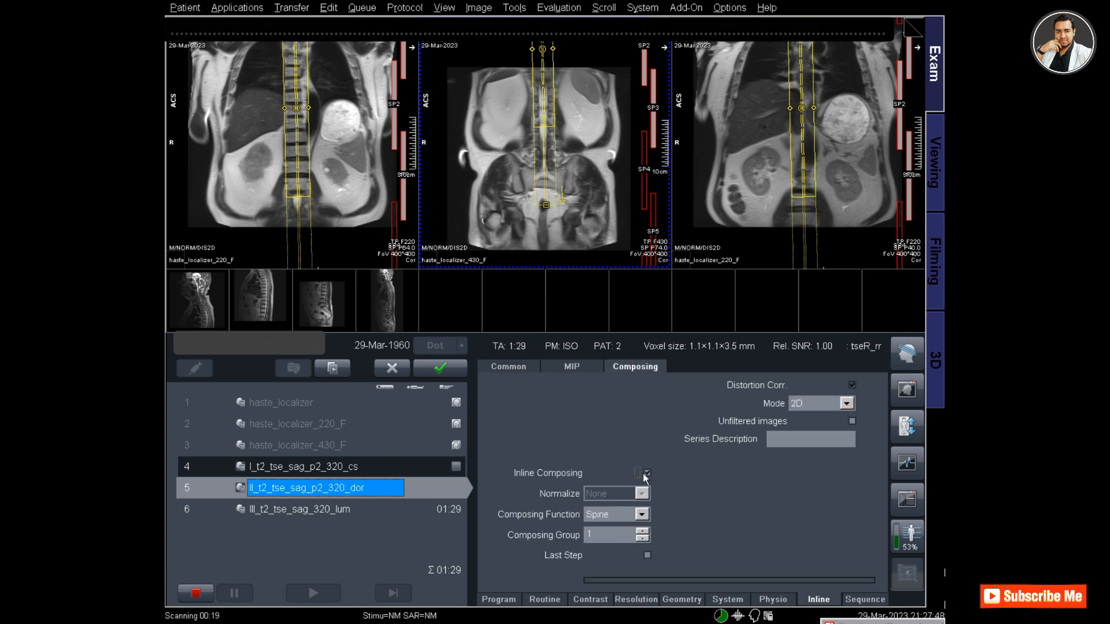
{"action": "mouse_move", "coordinate": [642, 473]}
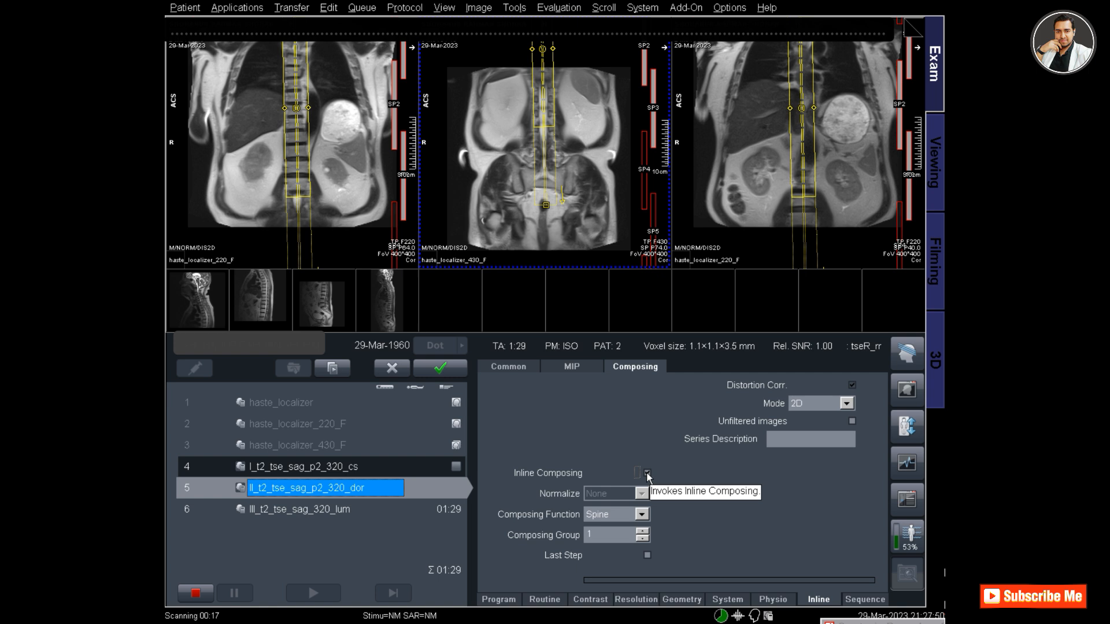
{"action": "left_click", "coordinate": [645, 473]}
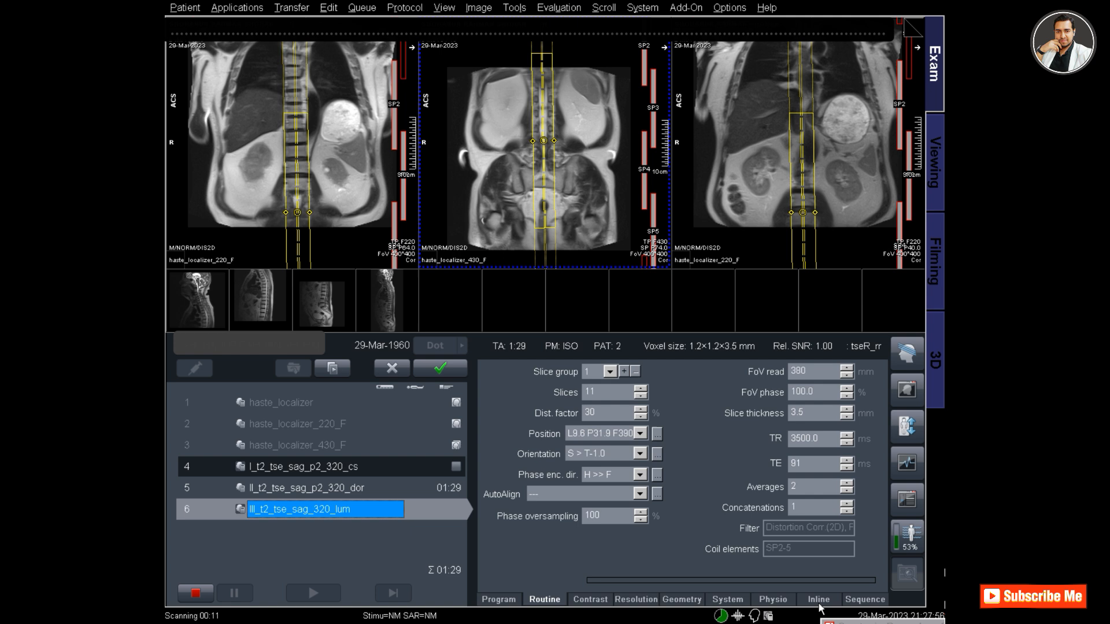
Step: Enable the same spine composing for lumbar step 6, tick Last Step and apply
{"action": "left_click", "coordinate": [817, 600]}
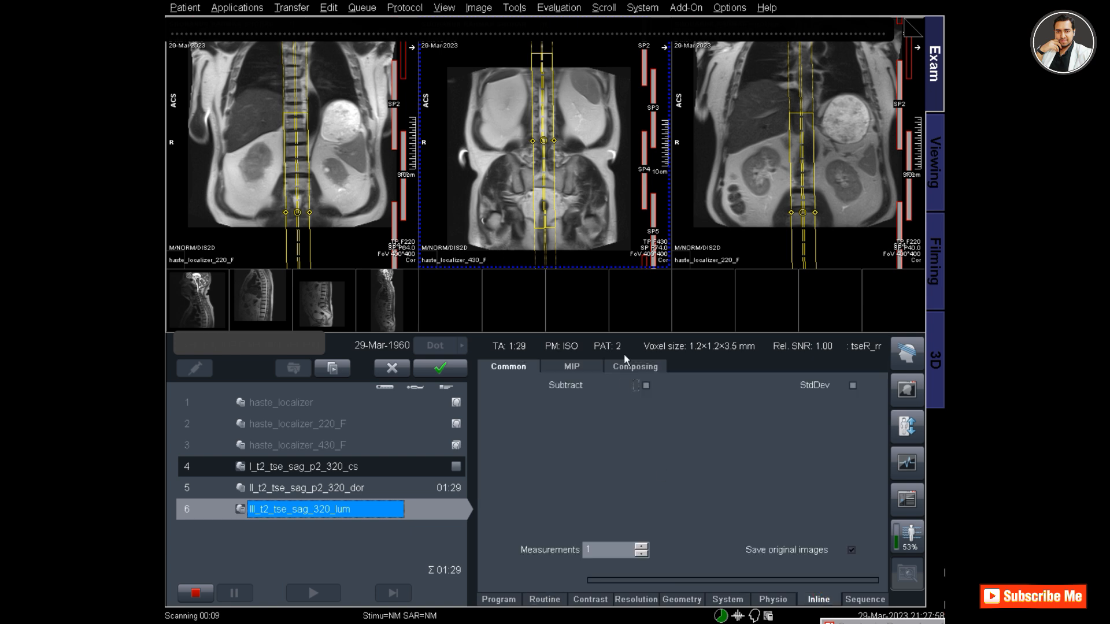
{"action": "left_click", "coordinate": [634, 367]}
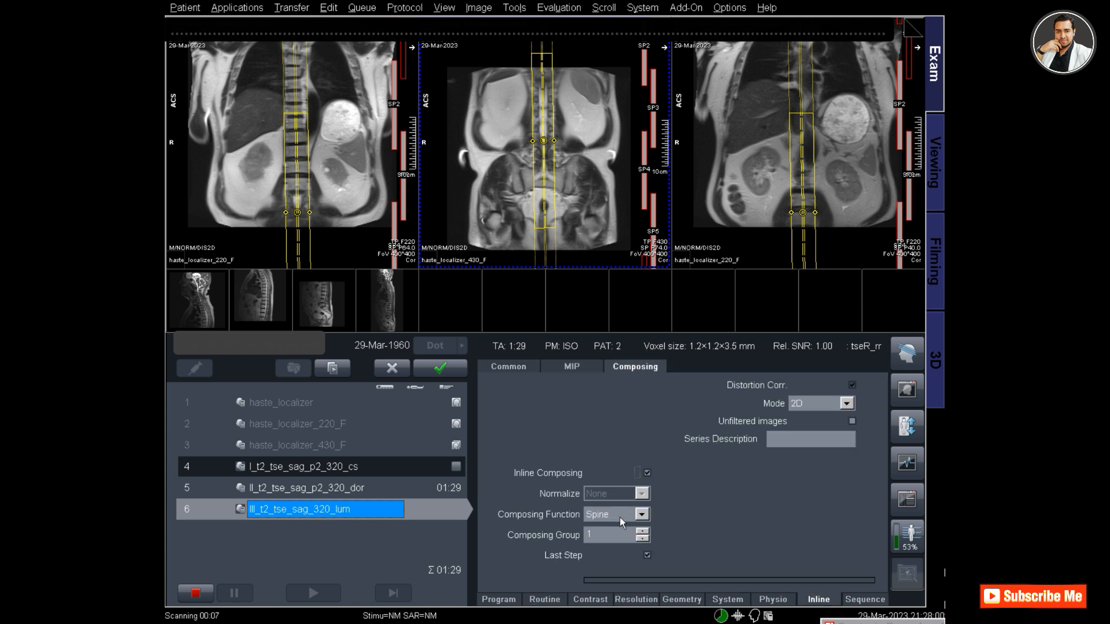
{"action": "mouse_move", "coordinate": [629, 517]}
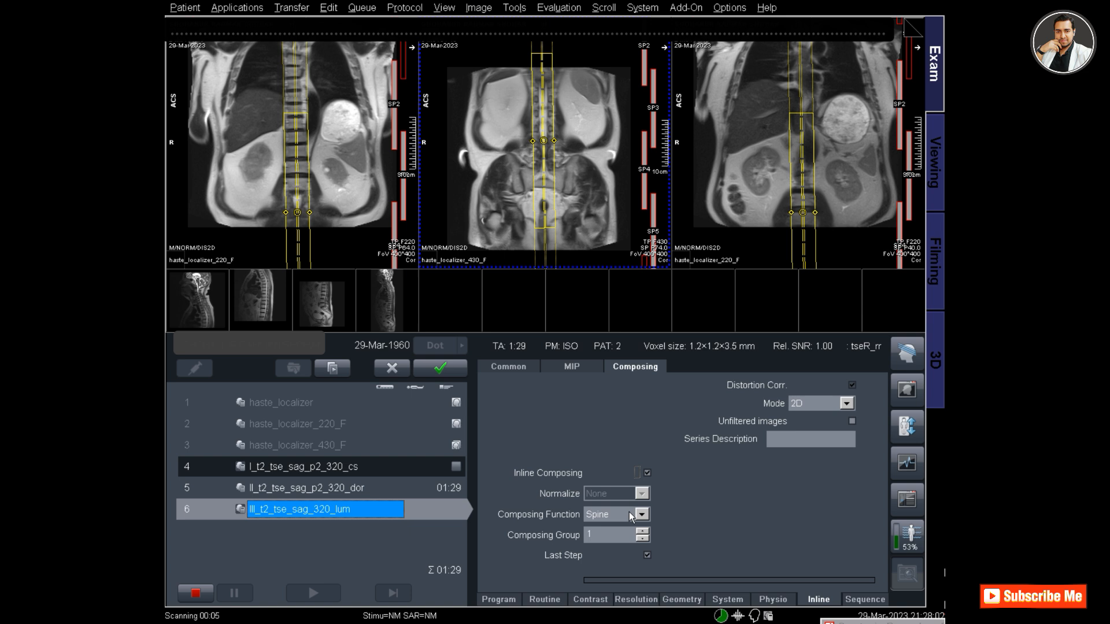
{"action": "mouse_move", "coordinate": [645, 560]}
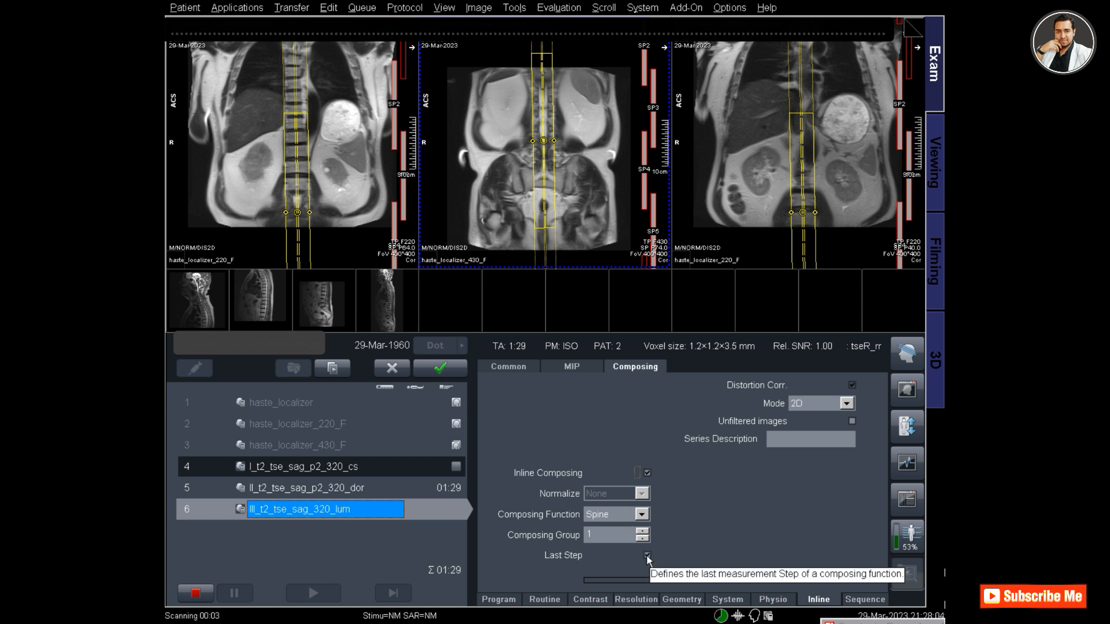
{"action": "mouse_move", "coordinate": [645, 474]}
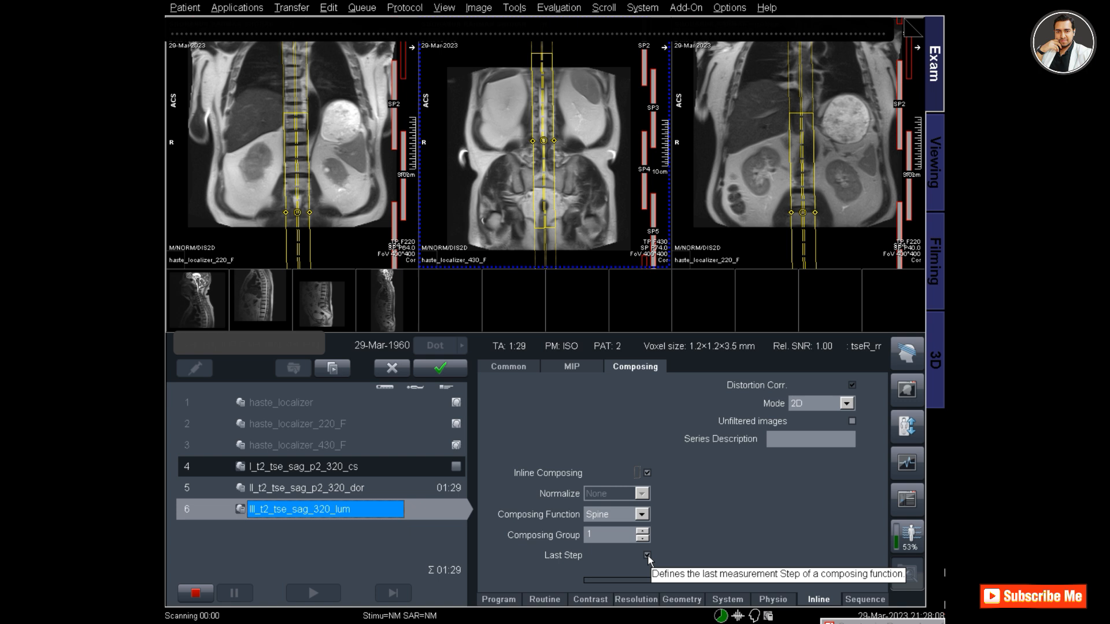
{"action": "left_click", "coordinate": [439, 367]}
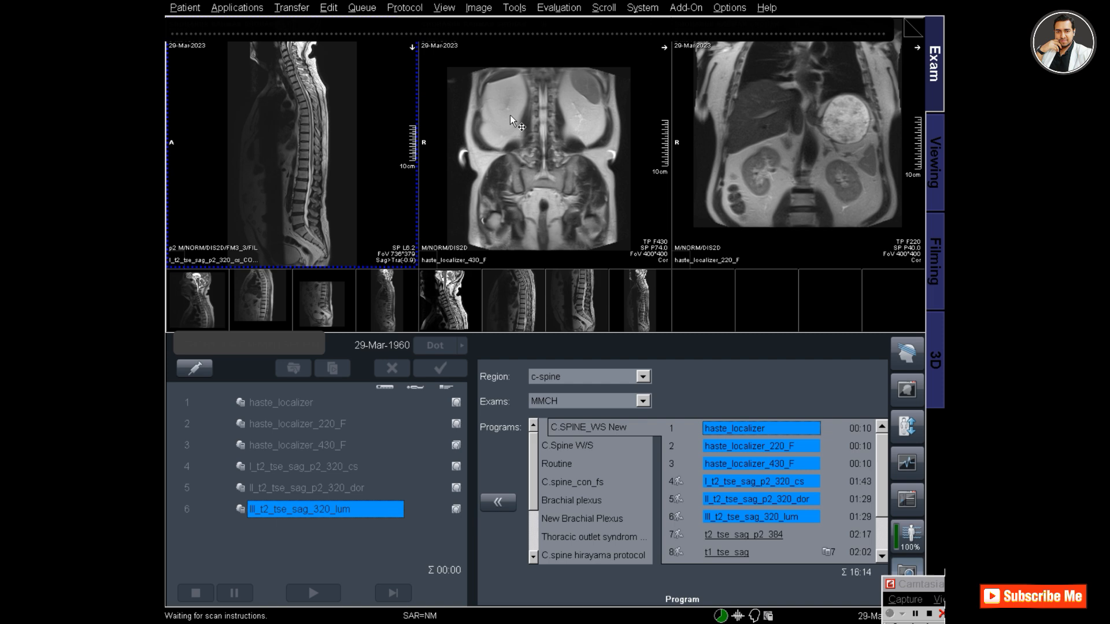
Step: After scanning finishes, choose an entry from the Patient menu to view the composed image
{"action": "left_click", "coordinate": [183, 7]}
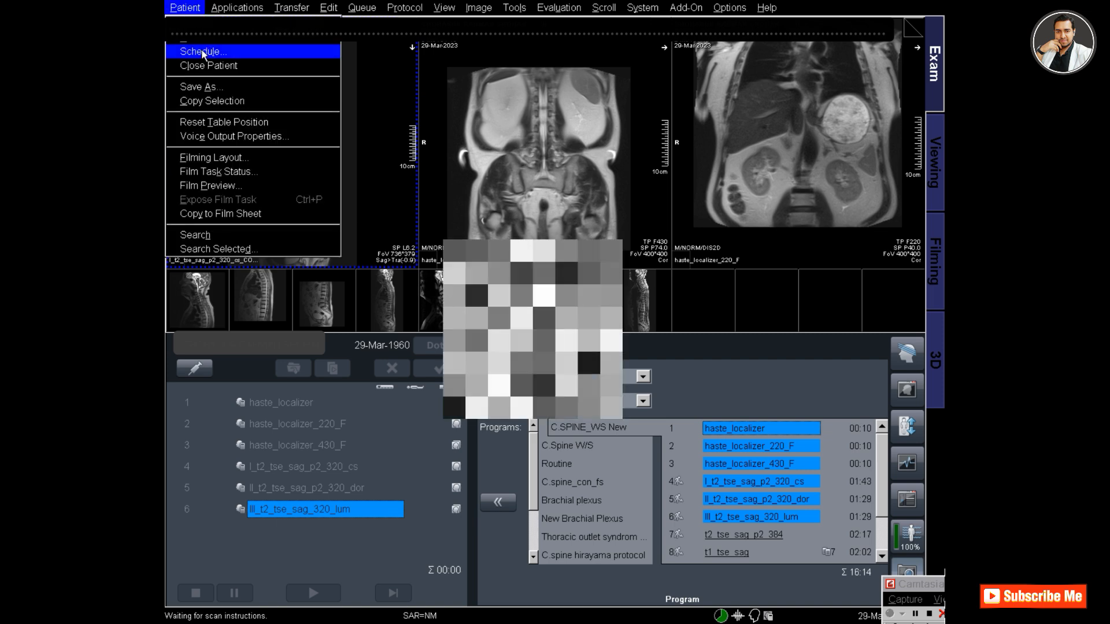
{"action": "left_click", "coordinate": [202, 50]}
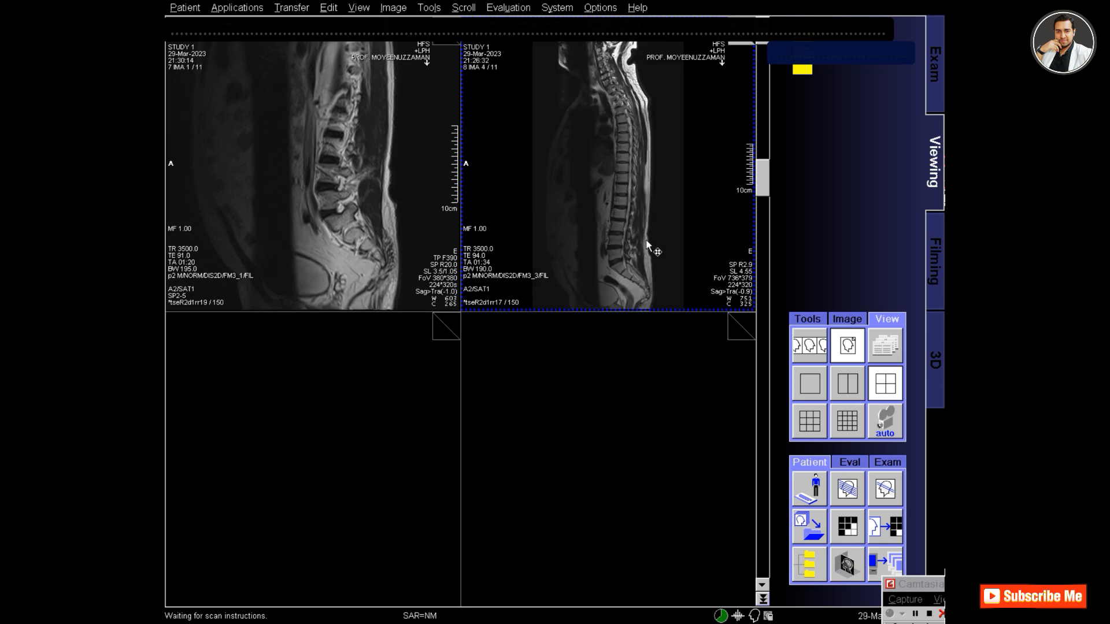
Step: Unload the lumbar and composed whole-spine sagittal images, leaving Viewing empty
{"action": "left_click", "coordinate": [808, 383]}
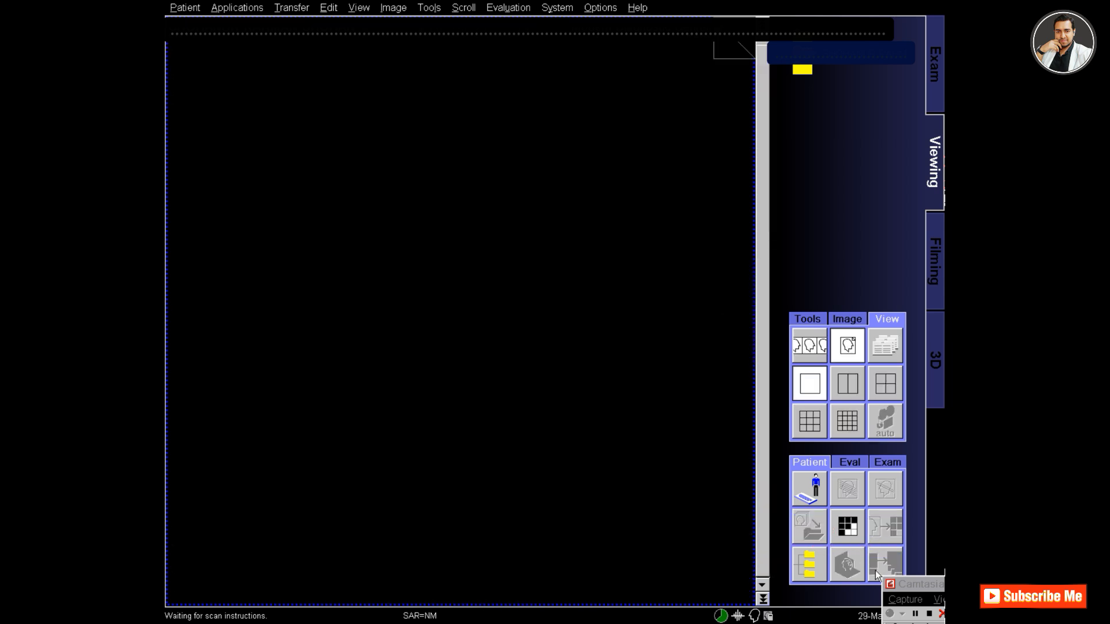
{"action": "mouse_move", "coordinate": [917, 617]}
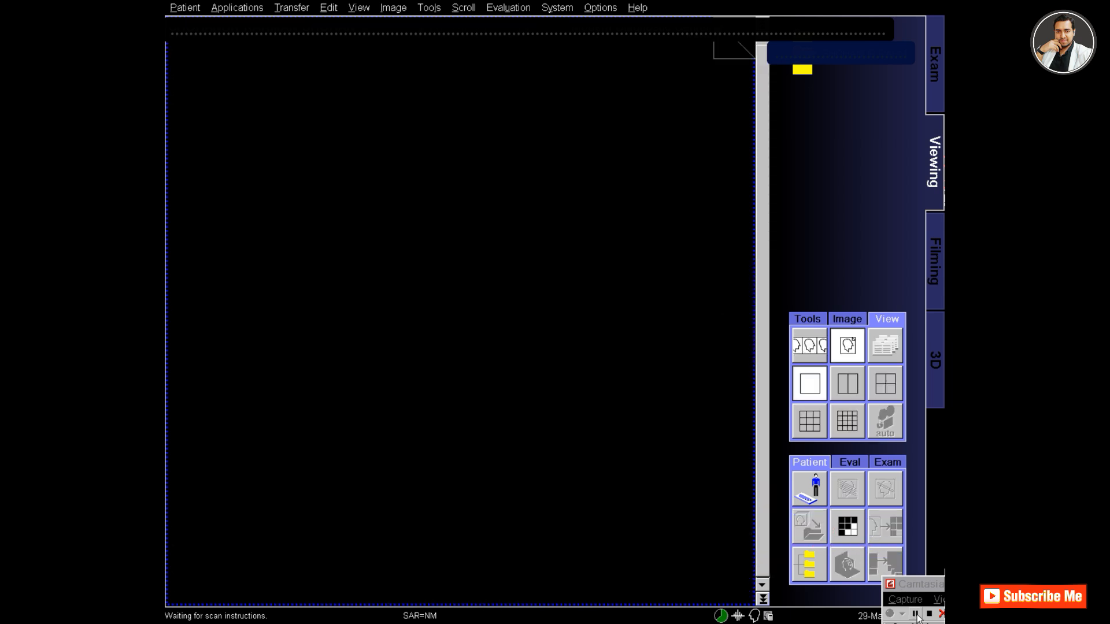